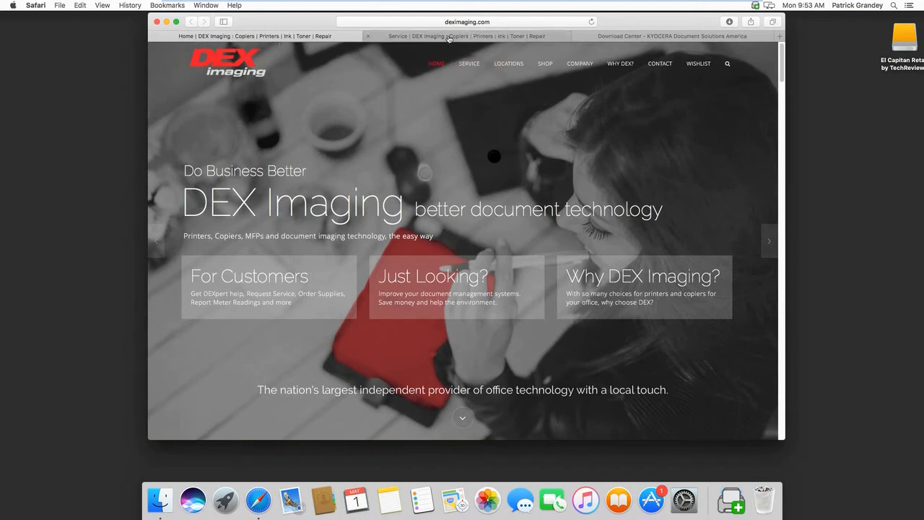
- From the DEX Imaging Service page, reach Kyocera's download center and scroll to the Print Drivers results
left_click(468, 63)
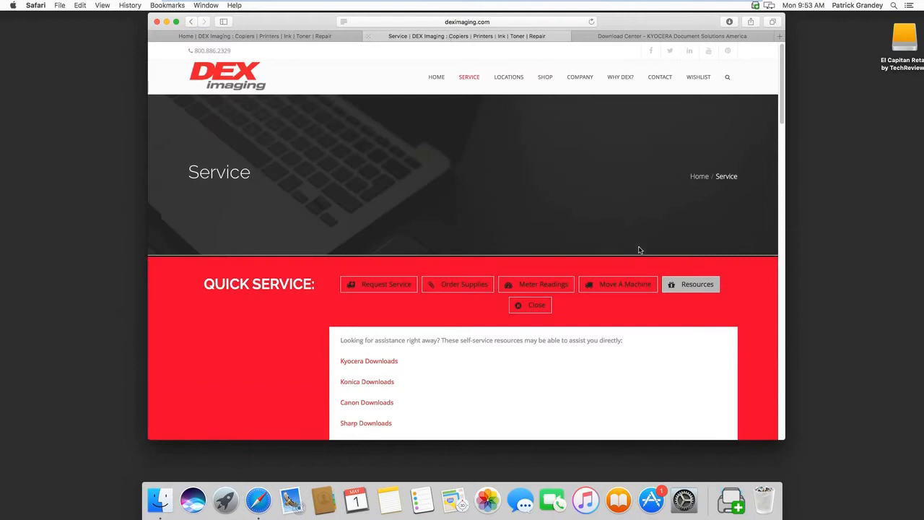
mouse_move(352, 368)
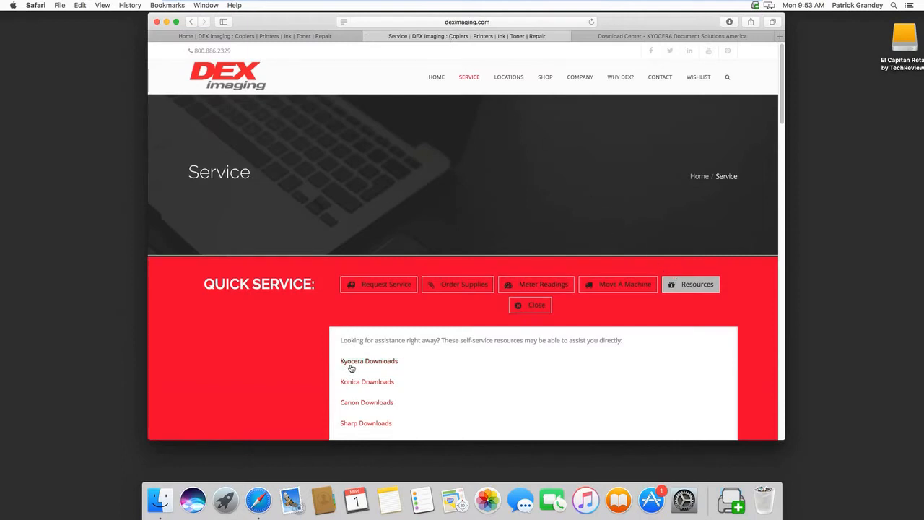
left_click(667, 36)
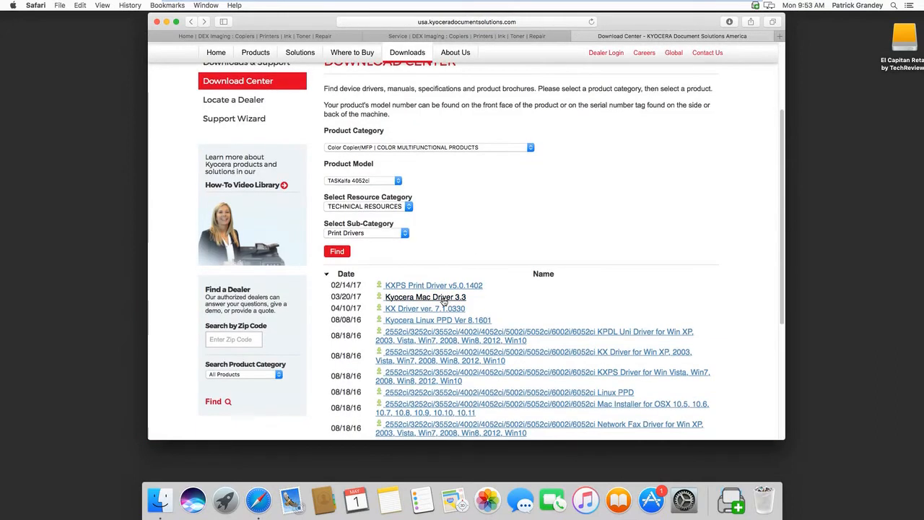
scroll("down", 3)
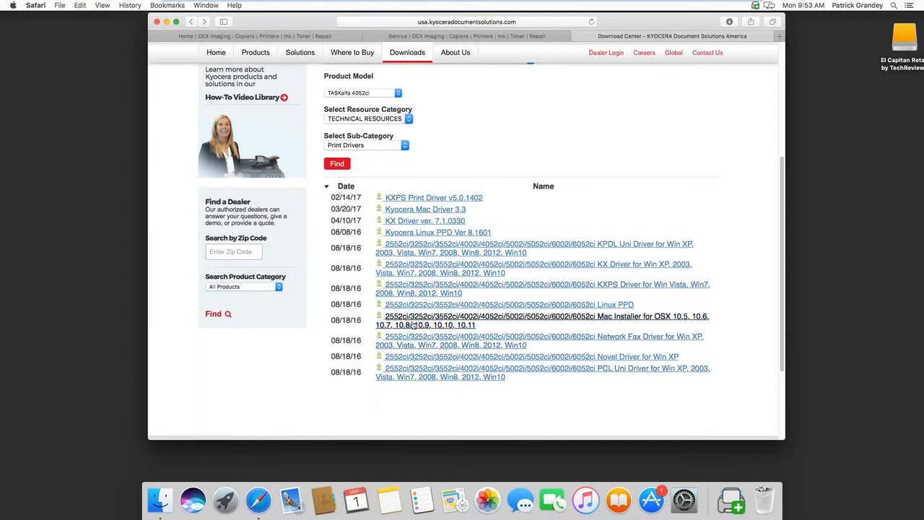
left_click(12, 6)
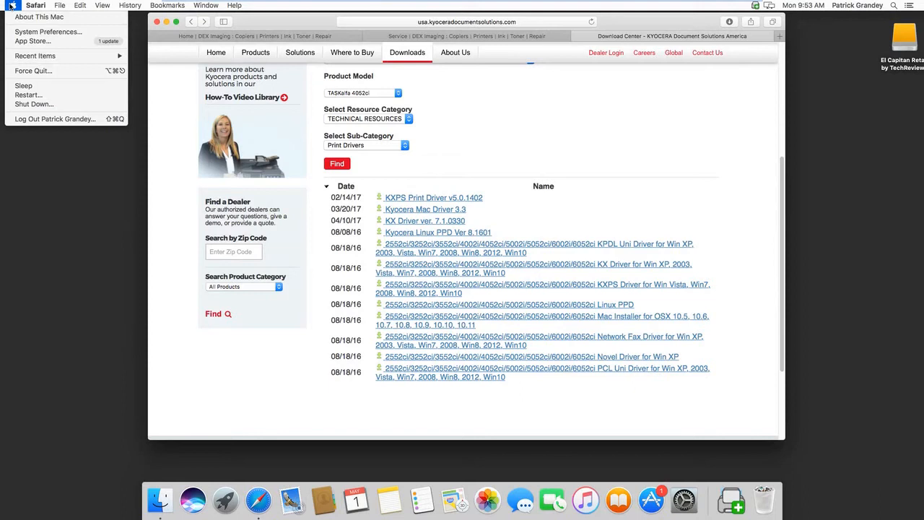
left_click(13, 6)
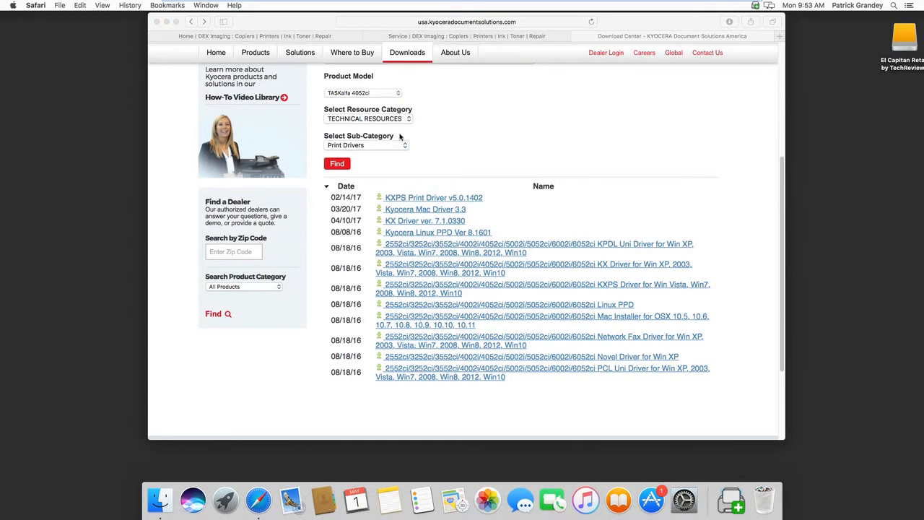
left_click(13, 6)
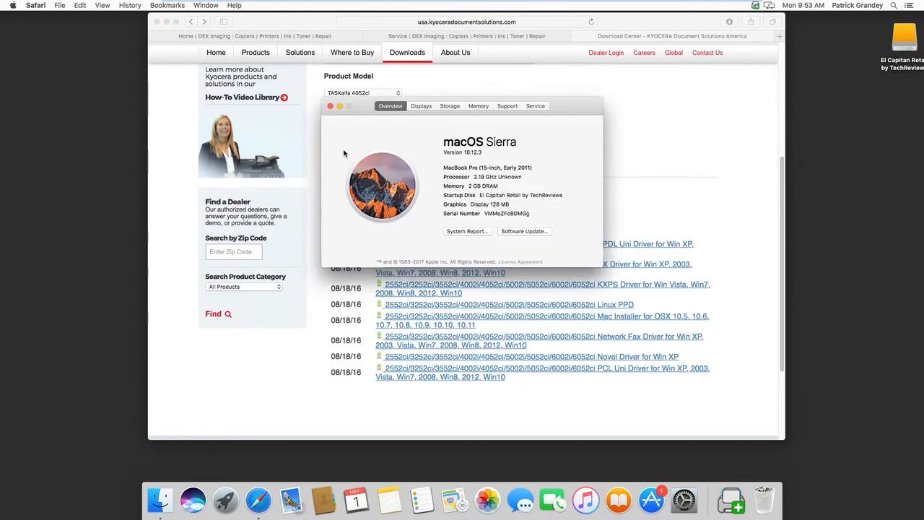
mouse_move(340, 105)
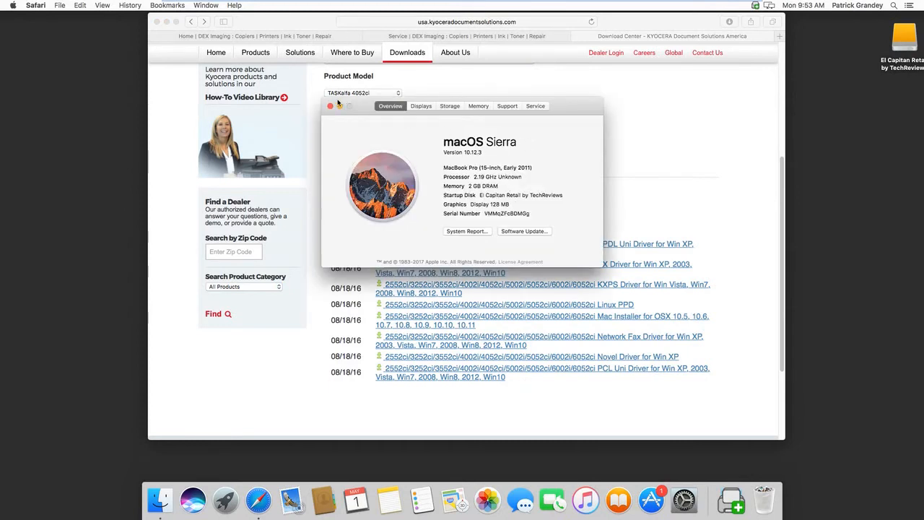
left_click(330, 105)
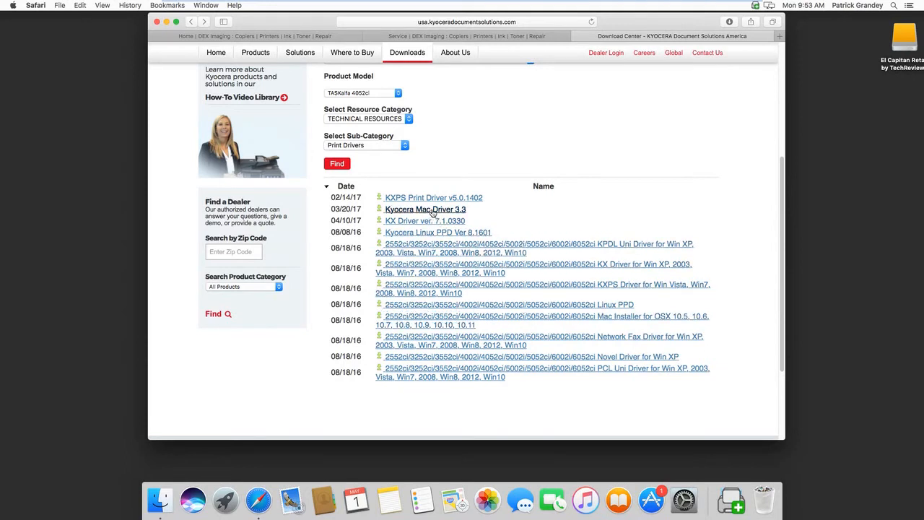
- Download Kyocera Mac Driver 3.3 and open the downloaded driver folder from the Dock
left_click(254, 52)
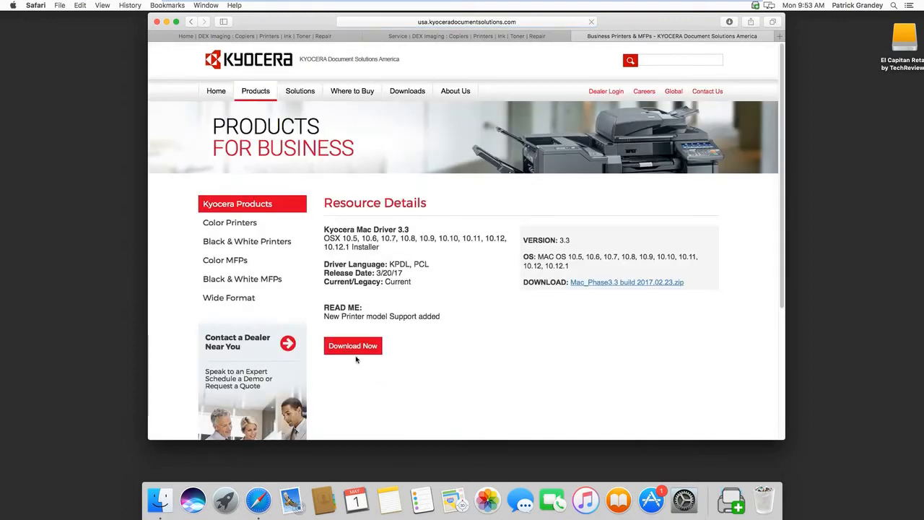
left_click(352, 345)
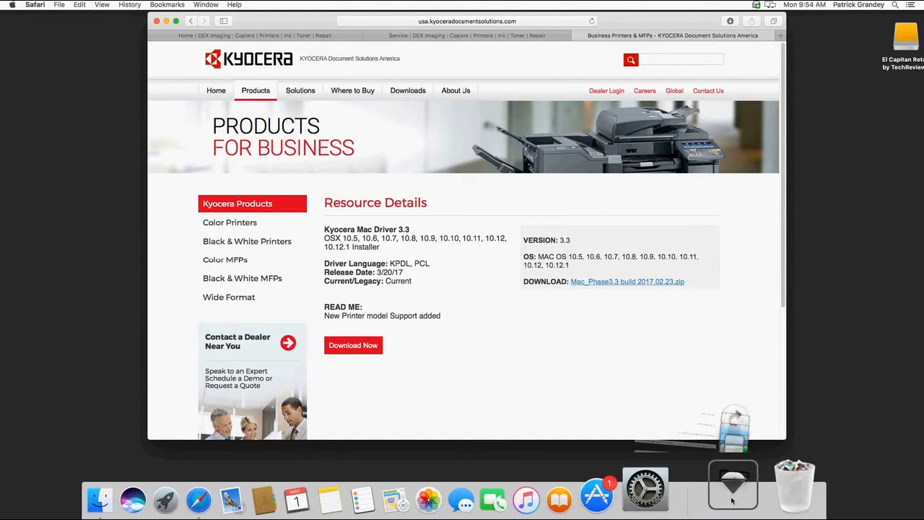
left_click(734, 485)
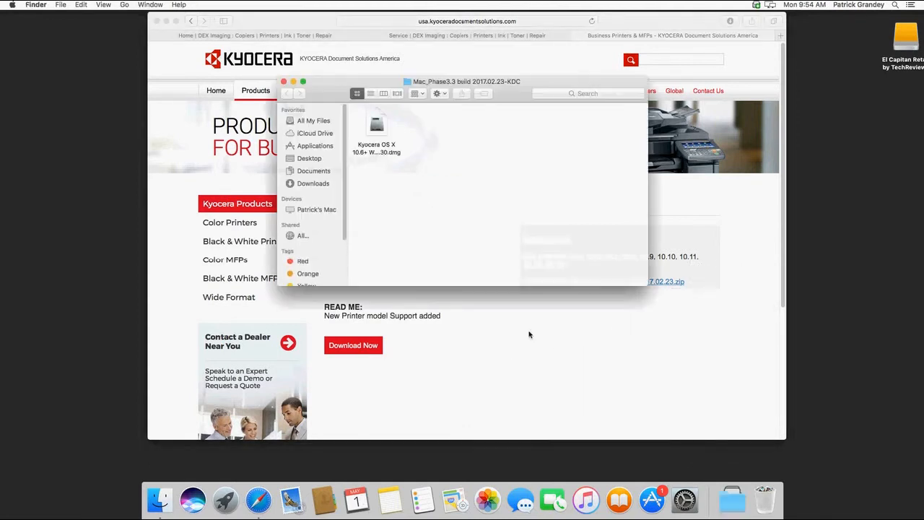
- Mount the Kyocera OS X disk image and launch the OS X 10.8+ Web build installer package
left_click(376, 123)
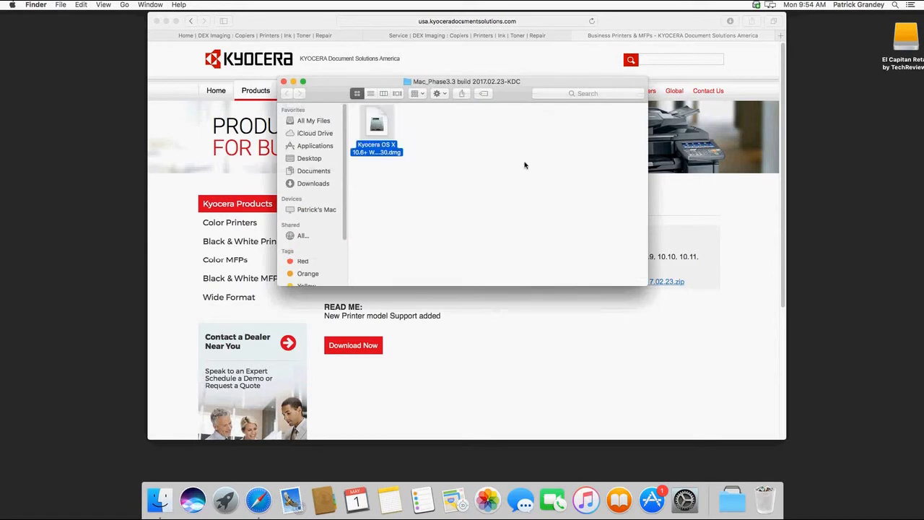
double_click(375, 127)
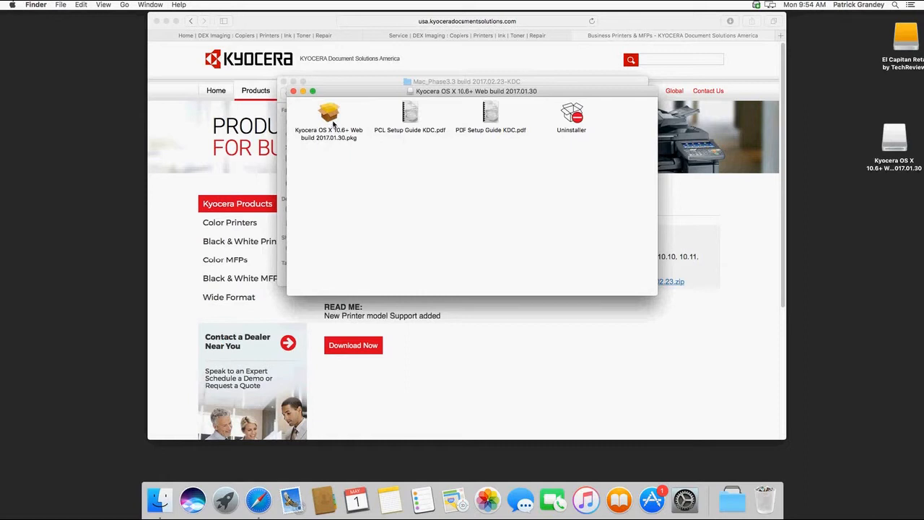
left_click(329, 116)
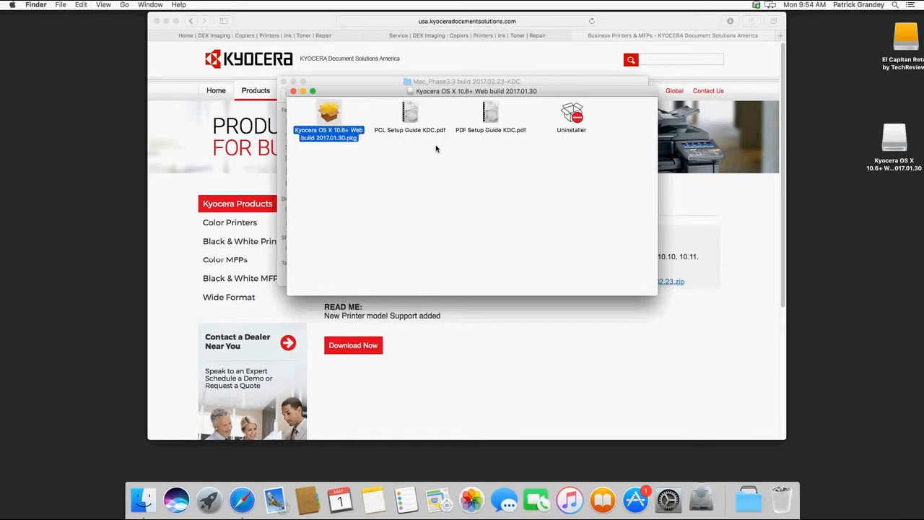
double_click(329, 115)
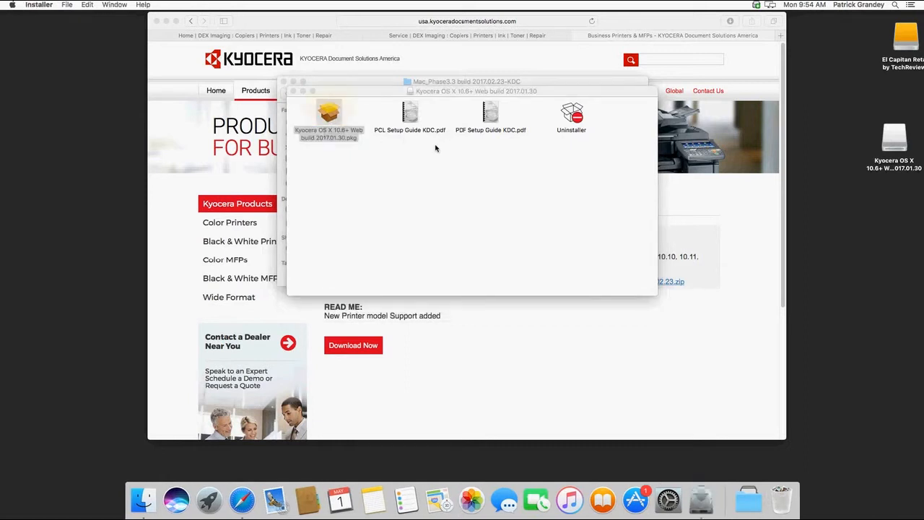
- Run the Kyocera Macintosh installer through introduction, license and install, authorizing with the admin password
double_click(329, 113)
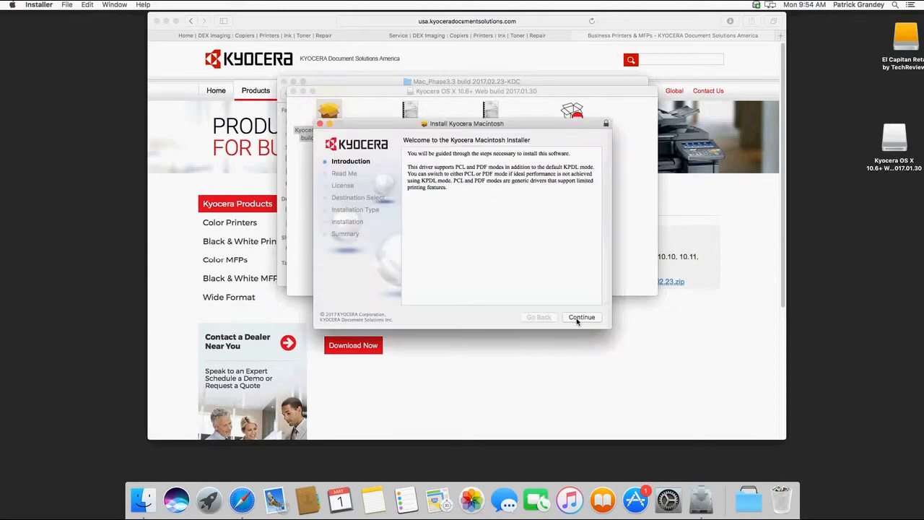
left_click(580, 317)
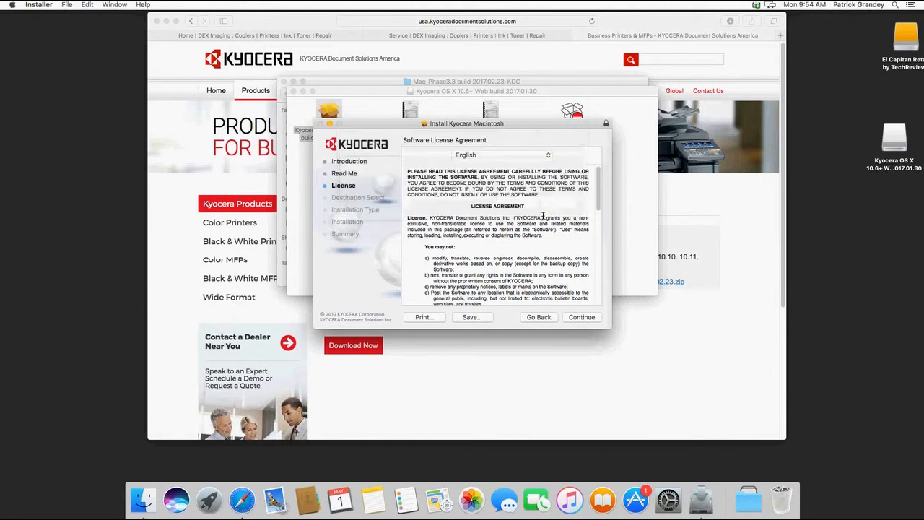
left_click(581, 317)
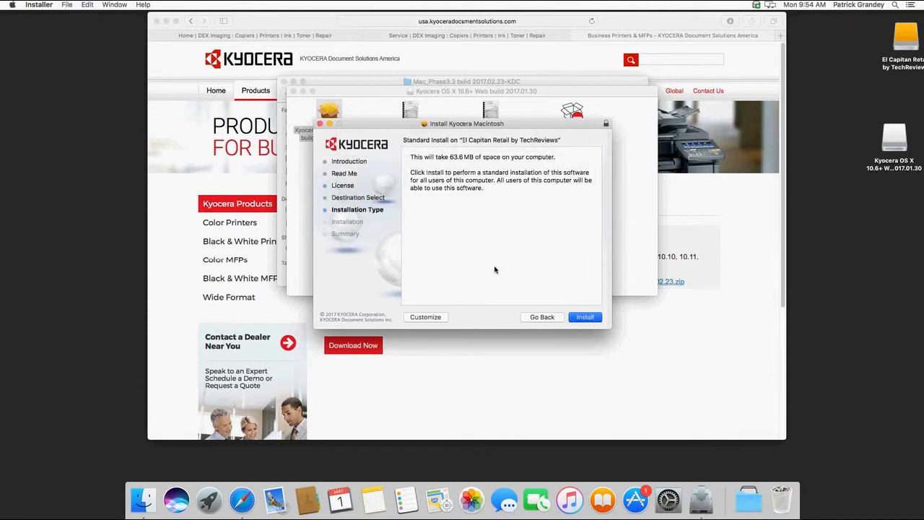
left_click(585, 316)
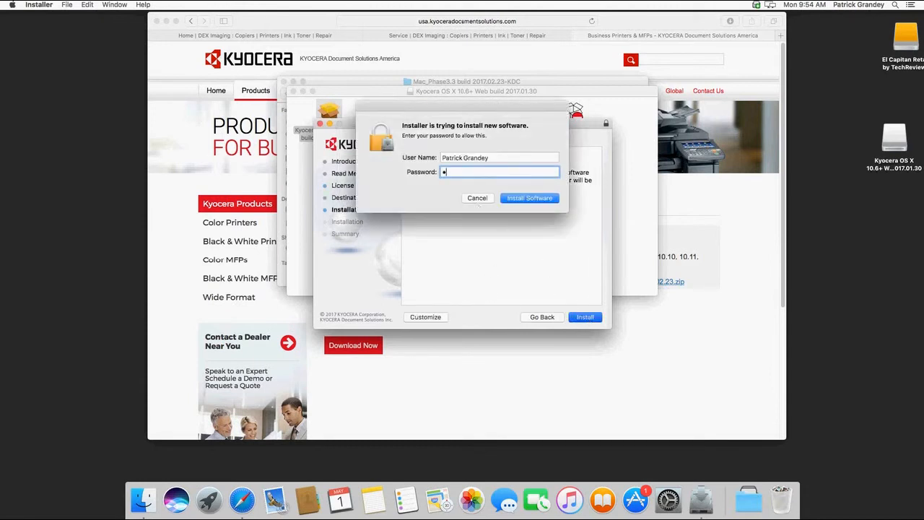
type("••••")
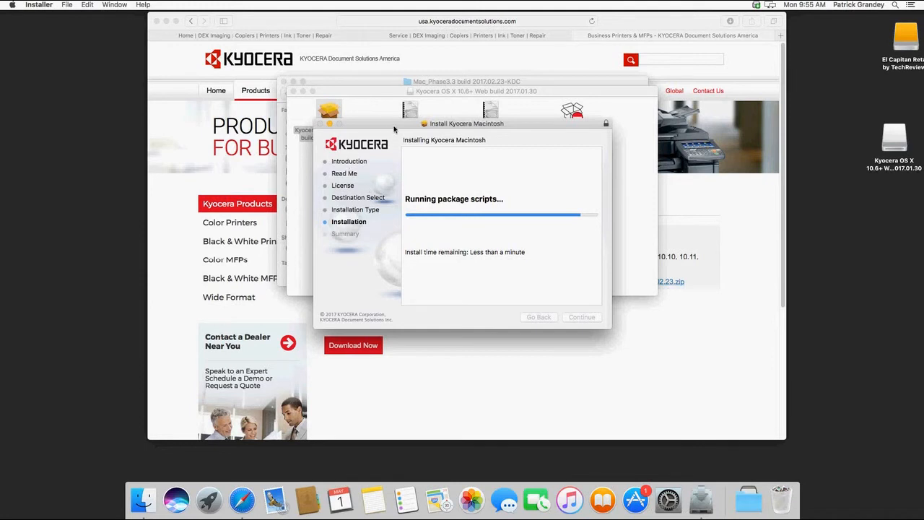
mouse_move(655, 331)
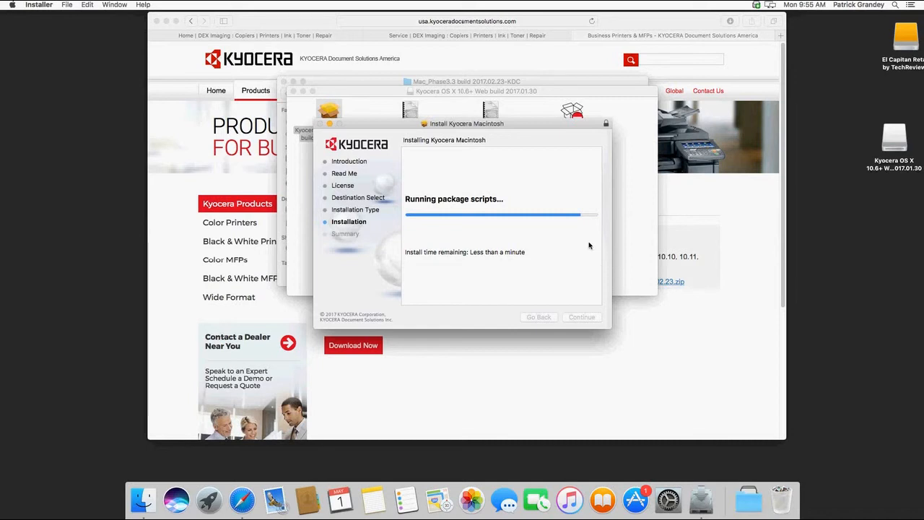
mouse_move(578, 249)
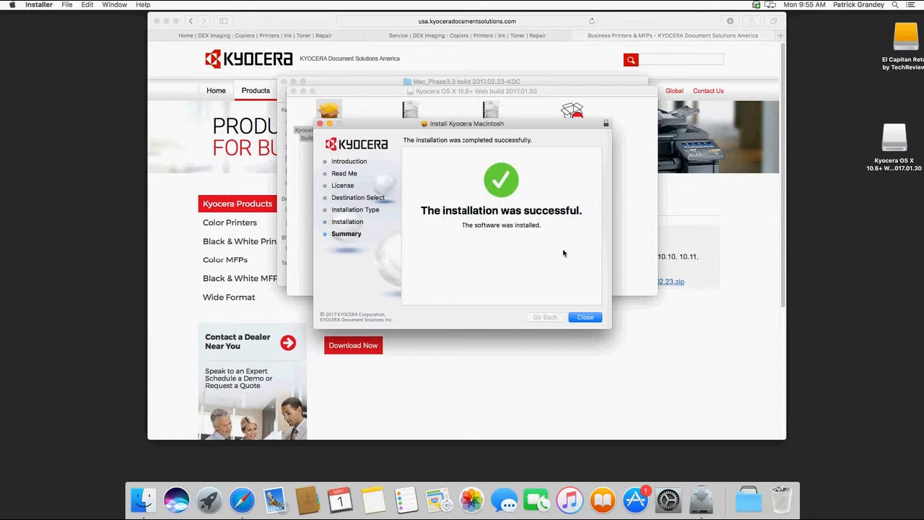
- Close the finished installer and bring up System Preferences
left_click(585, 318)
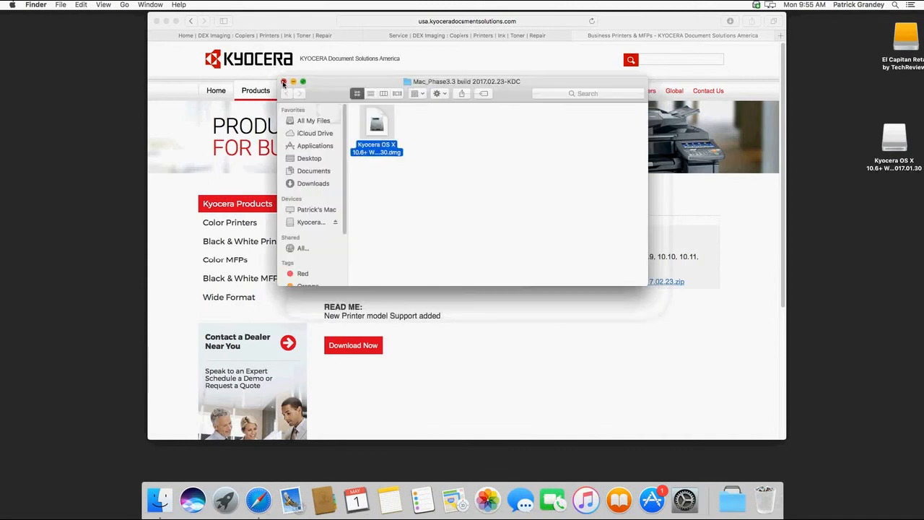
left_click(283, 81)
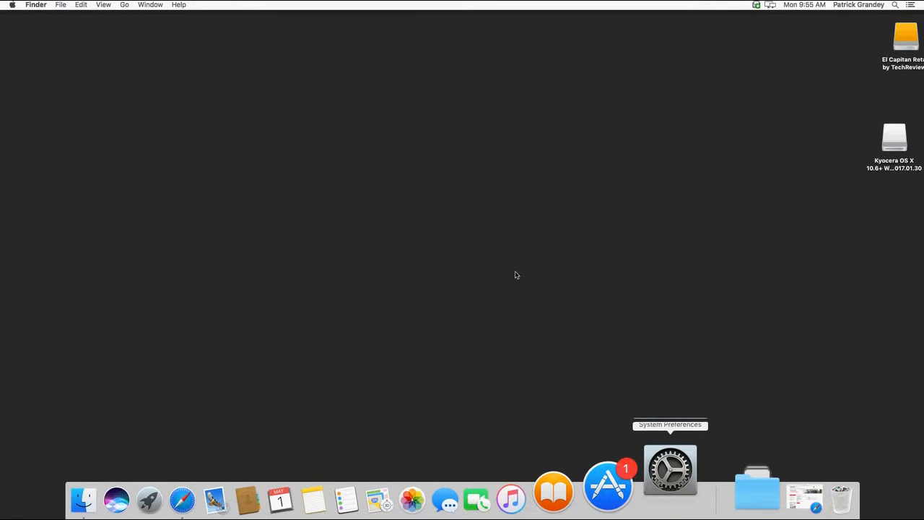
left_click(670, 469)
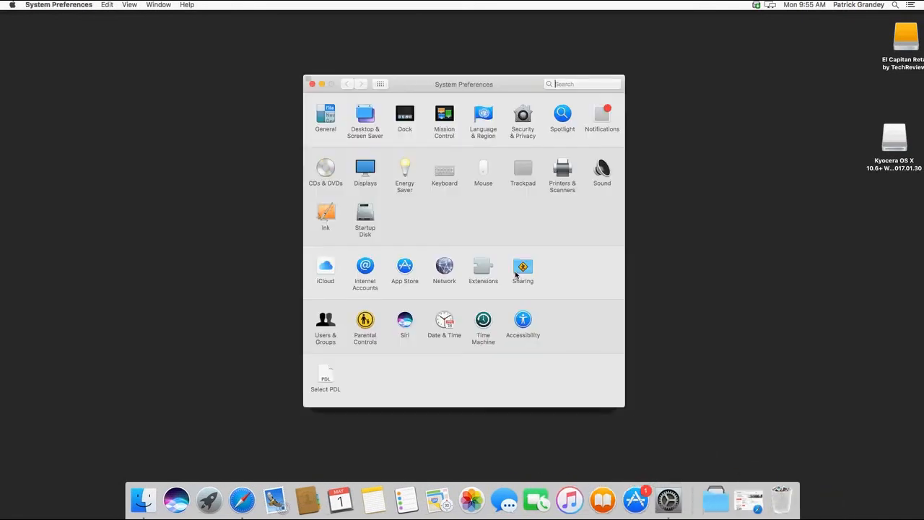
left_click(582, 83)
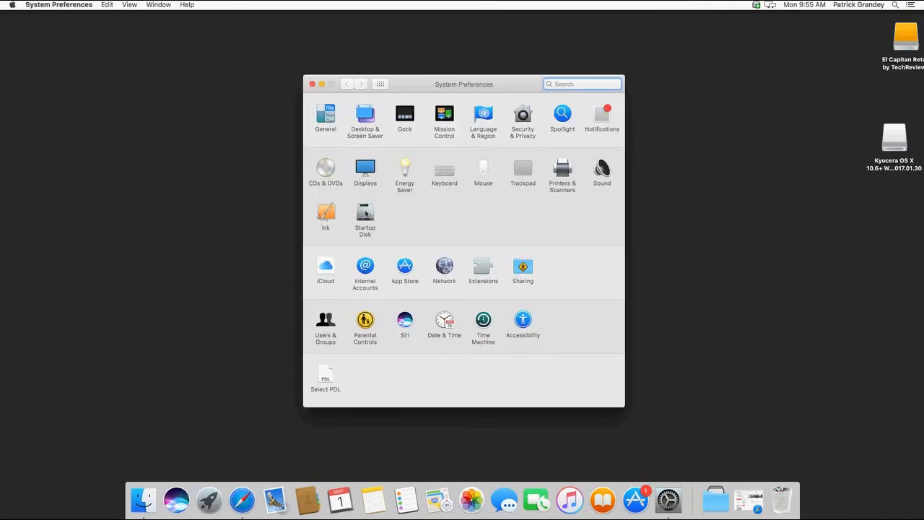
mouse_move(476, 211)
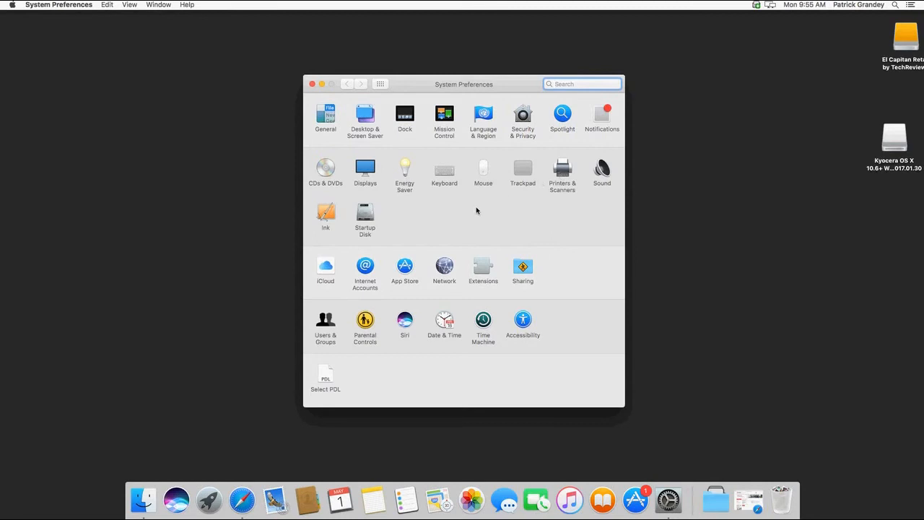
- In Printers & Scanners, start adding a new printer with the + button
left_click(562, 172)
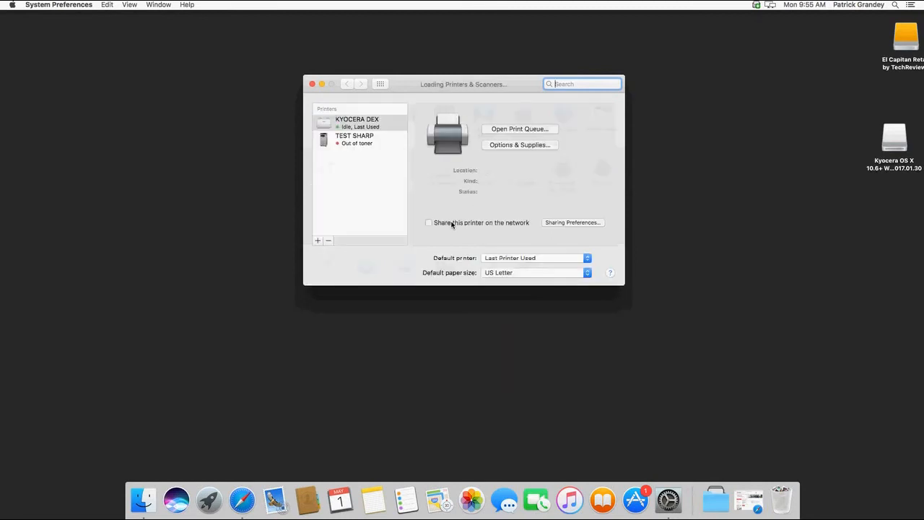
left_click(318, 240)
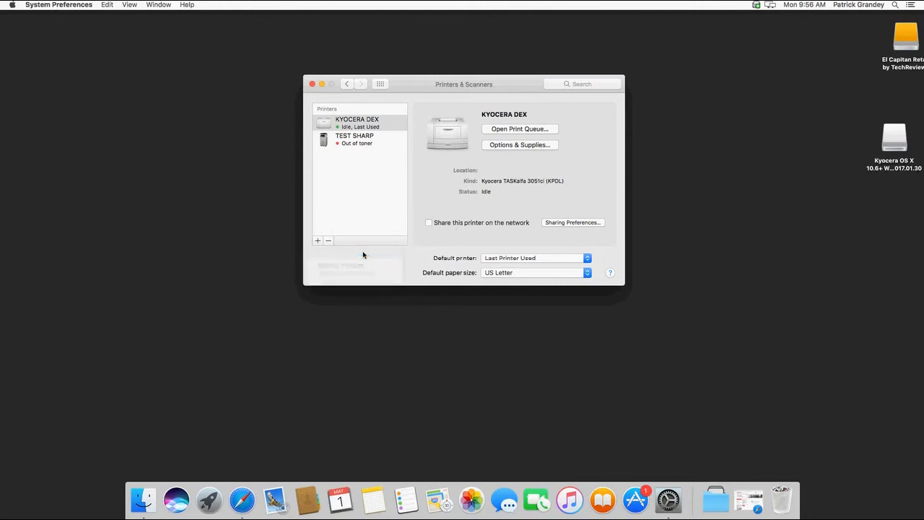
left_click(318, 240)
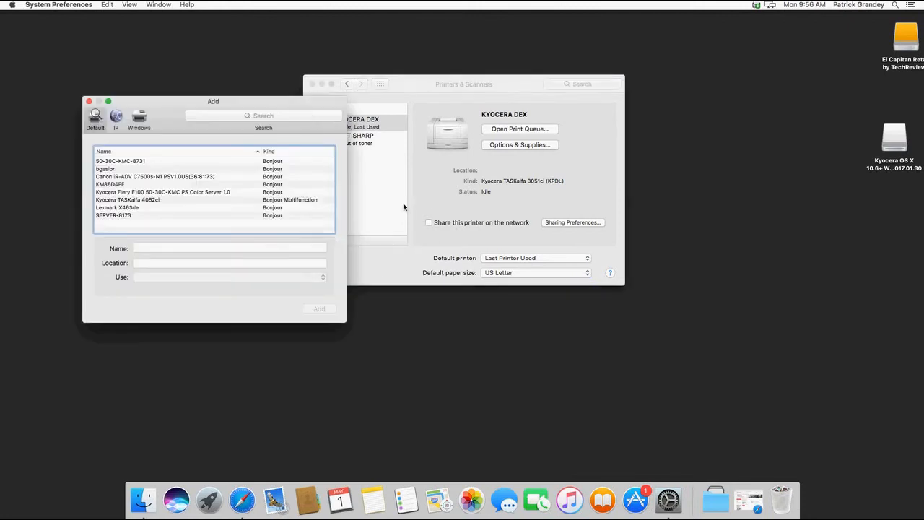
- Choose the IP method and enter the printer address 192.168.224.139
left_click(115, 118)
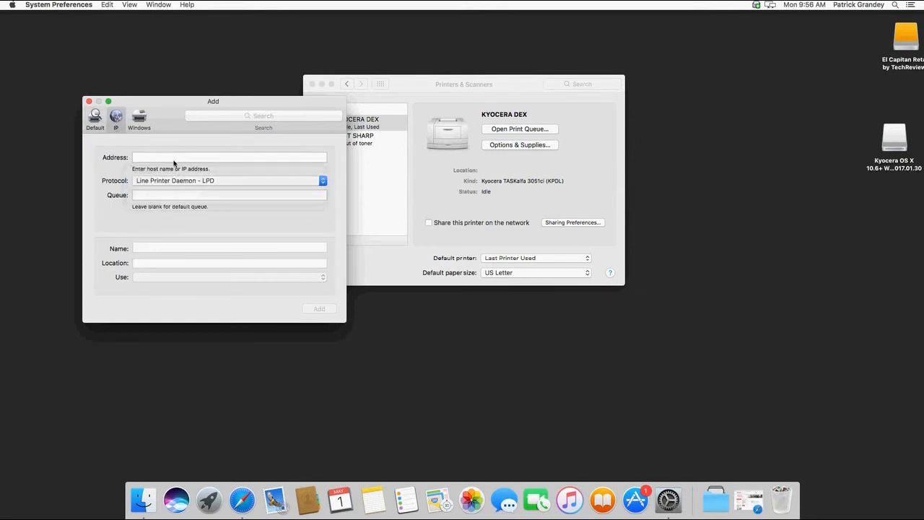
type("192.168.224.")
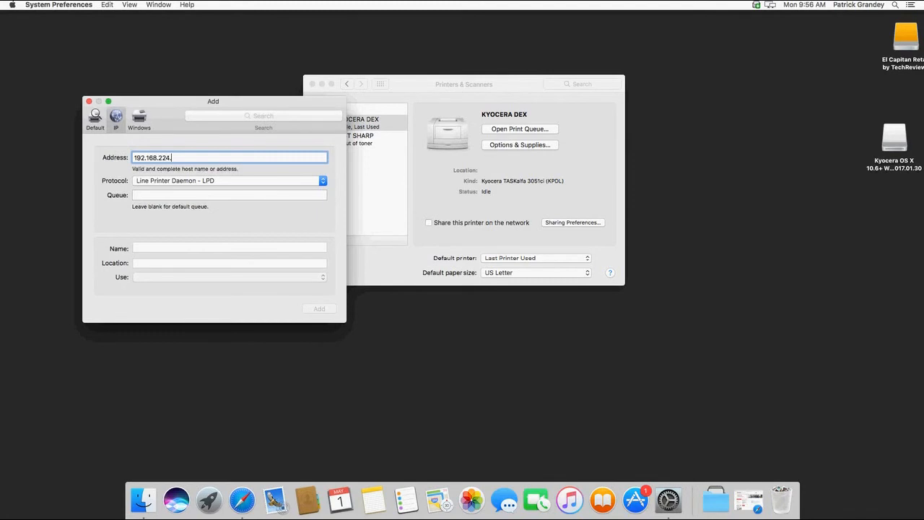
type("139")
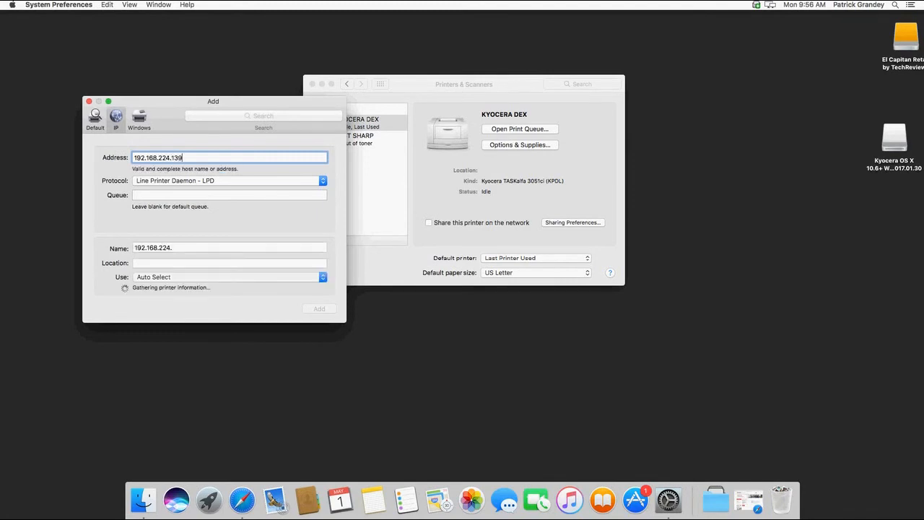
type("139")
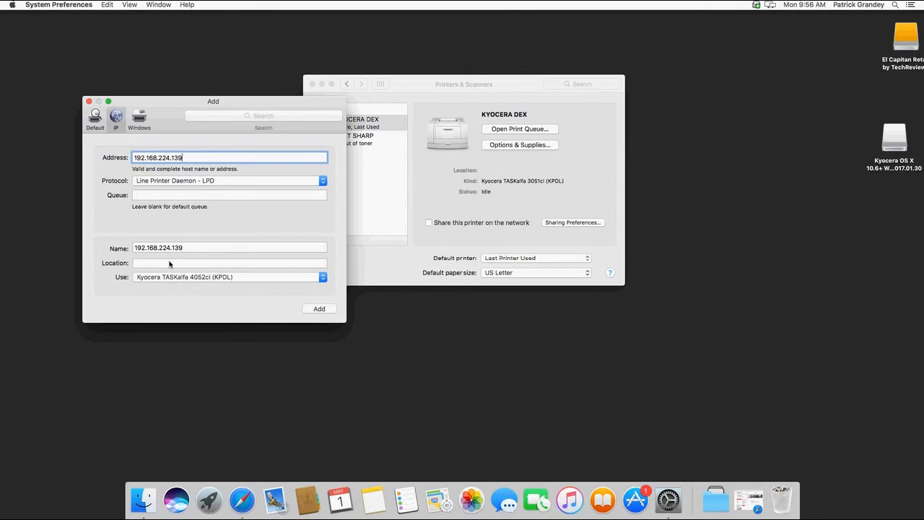
- Name the printer Kyocera Job Acct and add it with the TASKalfa 4052ci driver
left_click(230, 249)
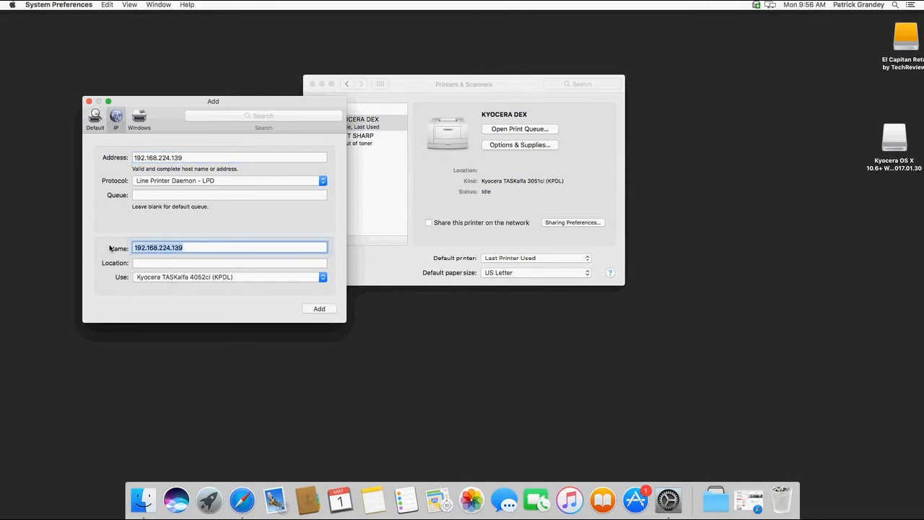
type("Ky")
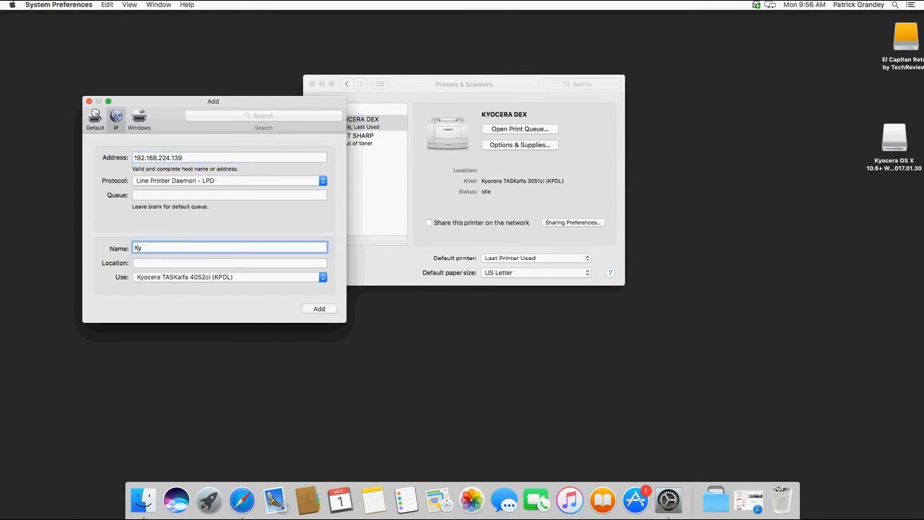
type("ocera Job Acct")
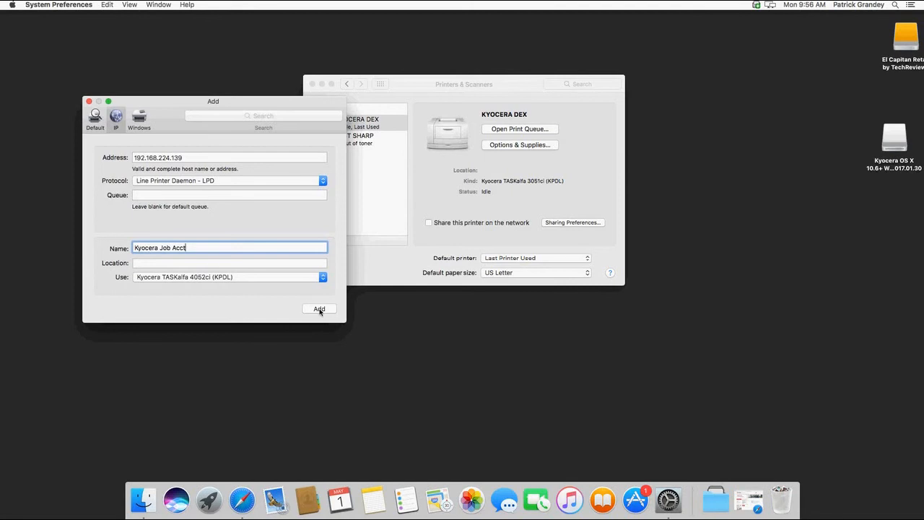
left_click(319, 309)
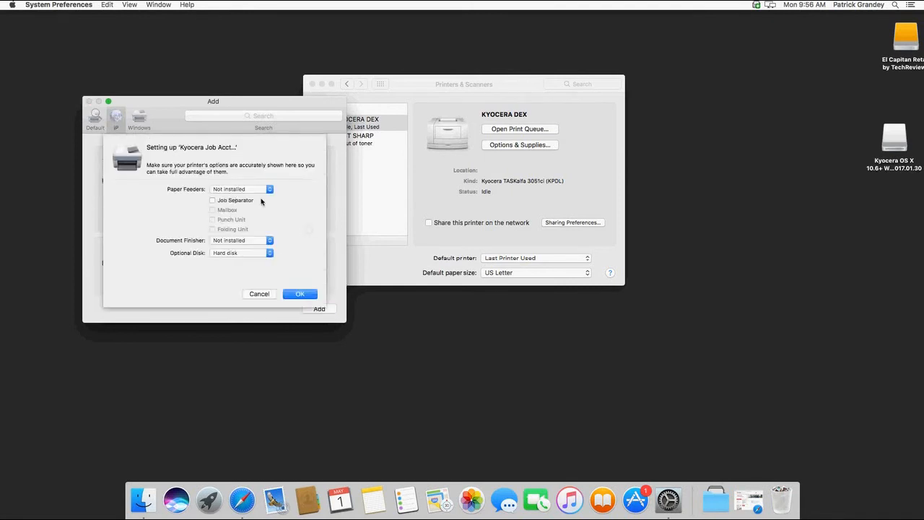
- Accept the installed options so Kyocera Job Acct appears in the printers list
left_click(242, 188)
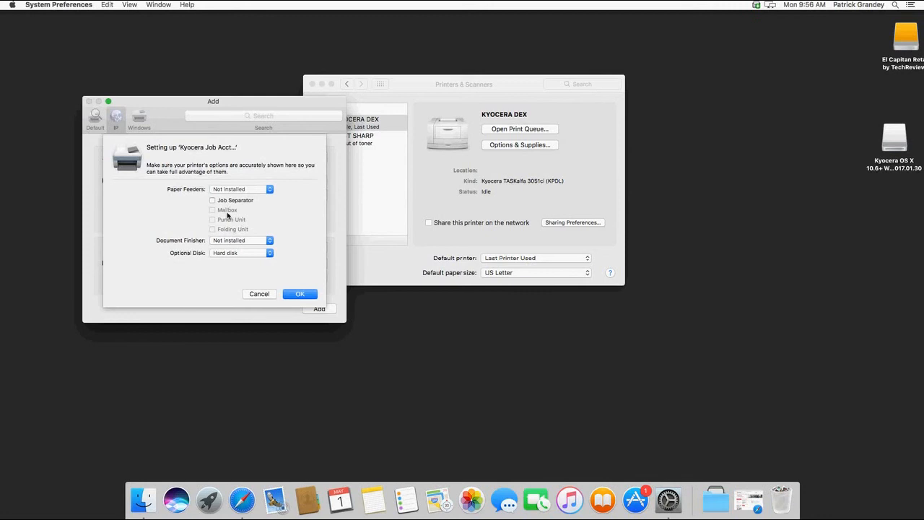
left_click(300, 293)
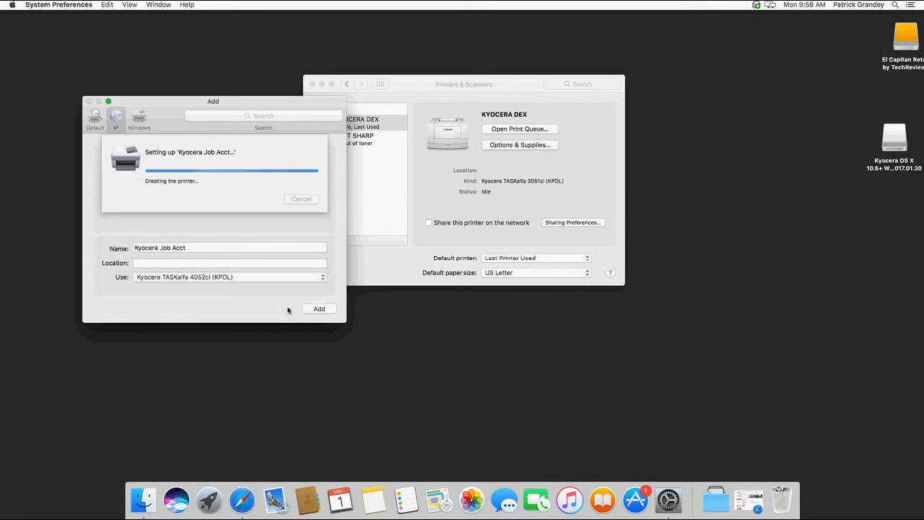
left_click(319, 309)
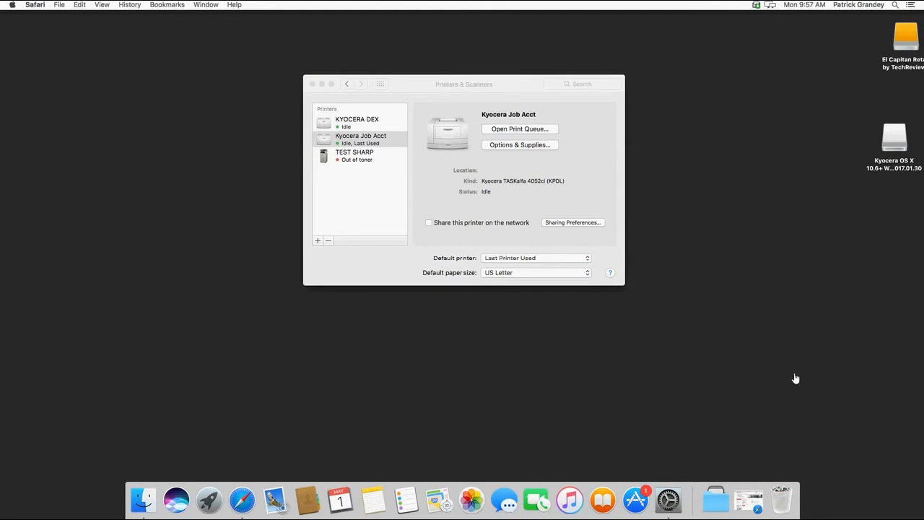
mouse_move(664, 421)
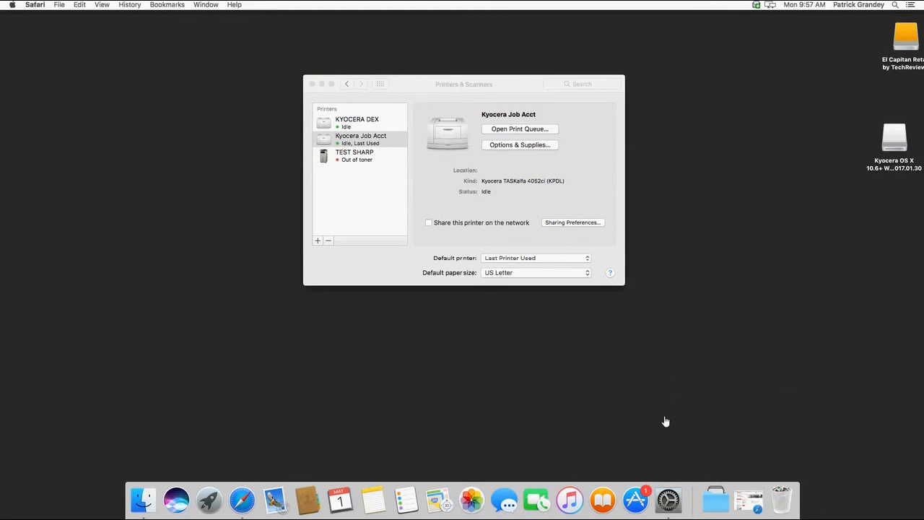
mouse_move(395, 327)
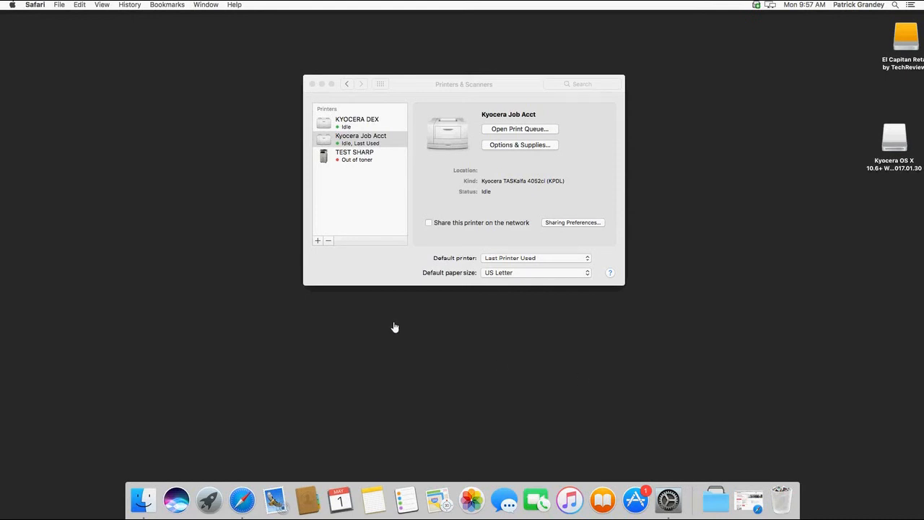
mouse_move(375, 323)
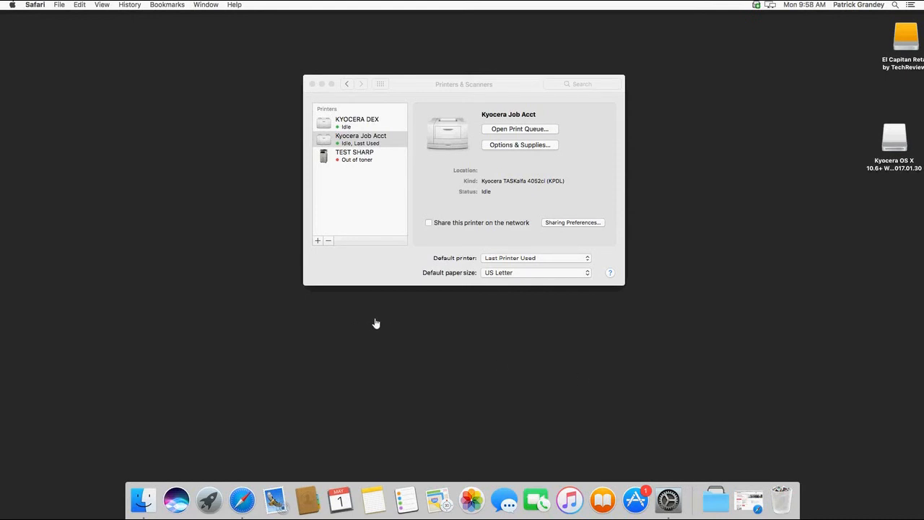
mouse_move(233, 483)
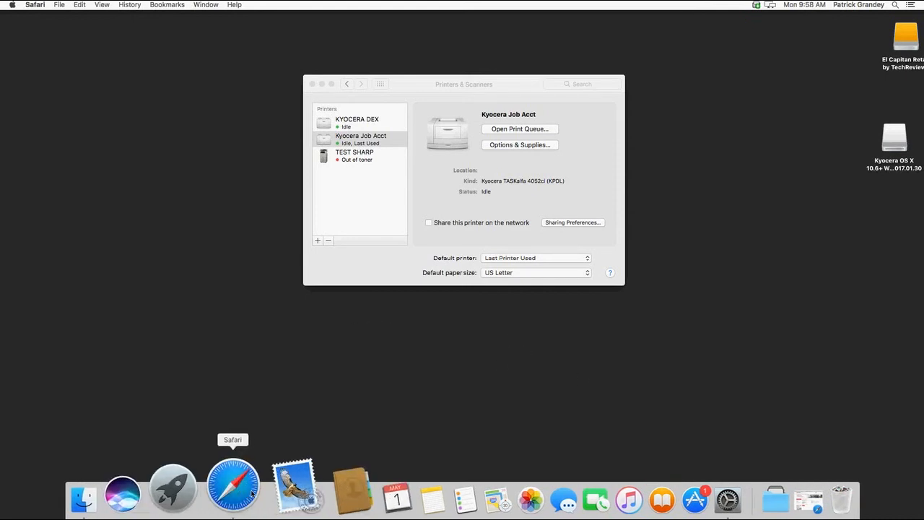
- Print the Safari page to Kyocera Job Acct and switch the print dialog to the Job Accounting panel
left_click(233, 484)
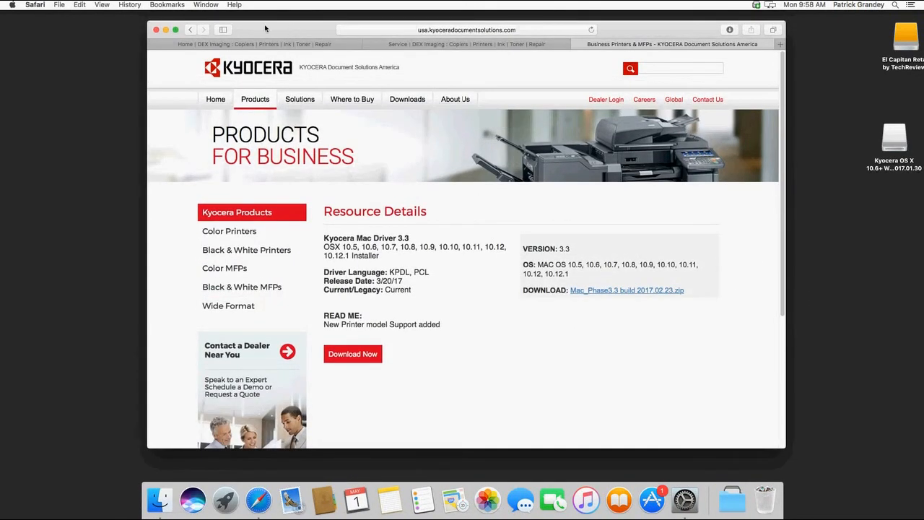
left_click(59, 4)
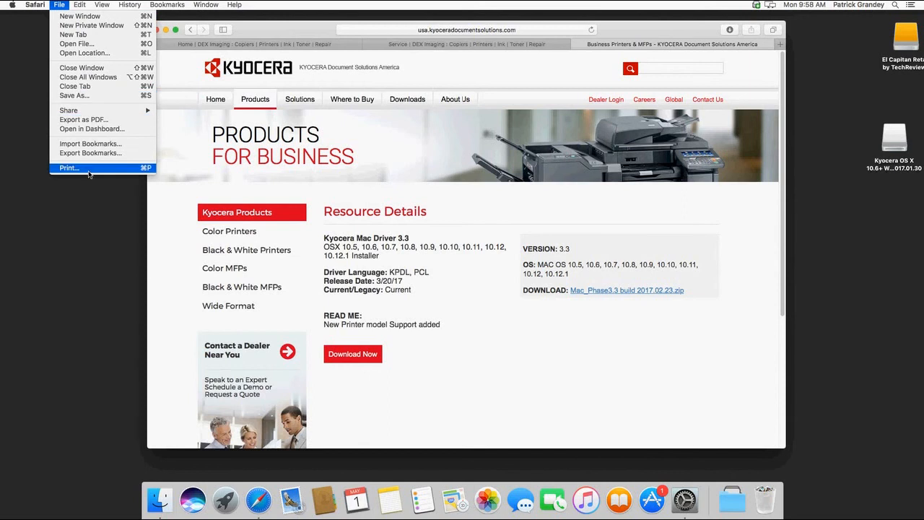
left_click(69, 168)
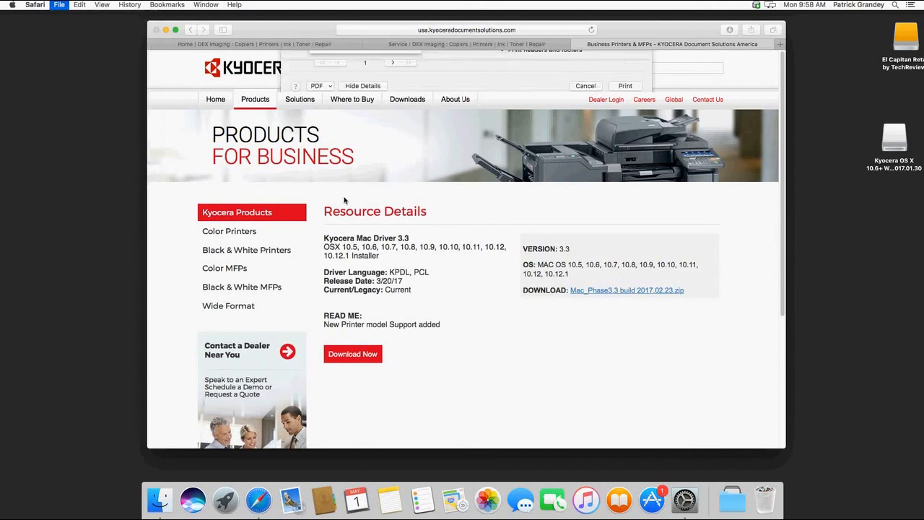
left_click(363, 86)
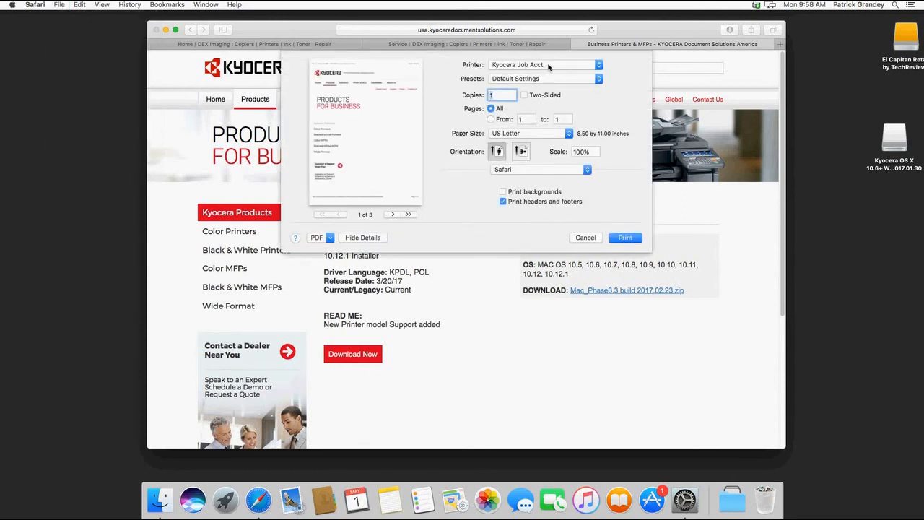
left_click(520, 152)
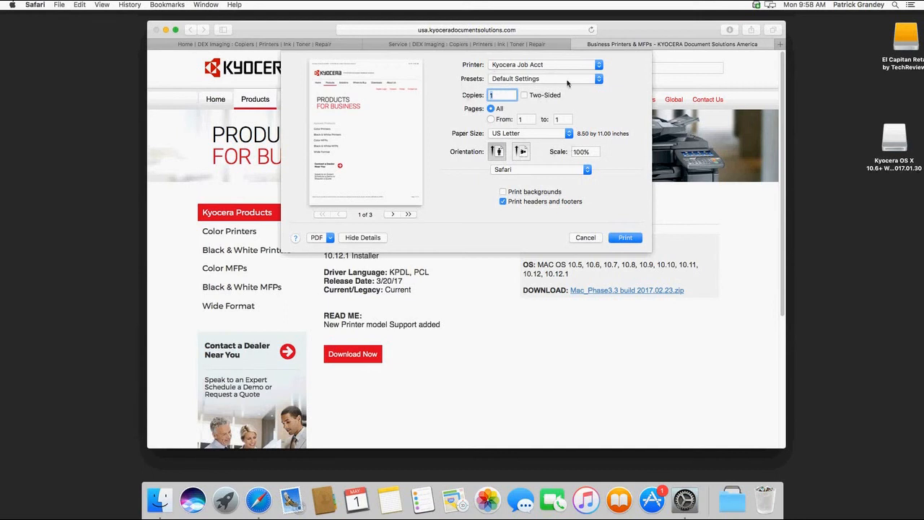
mouse_move(589, 170)
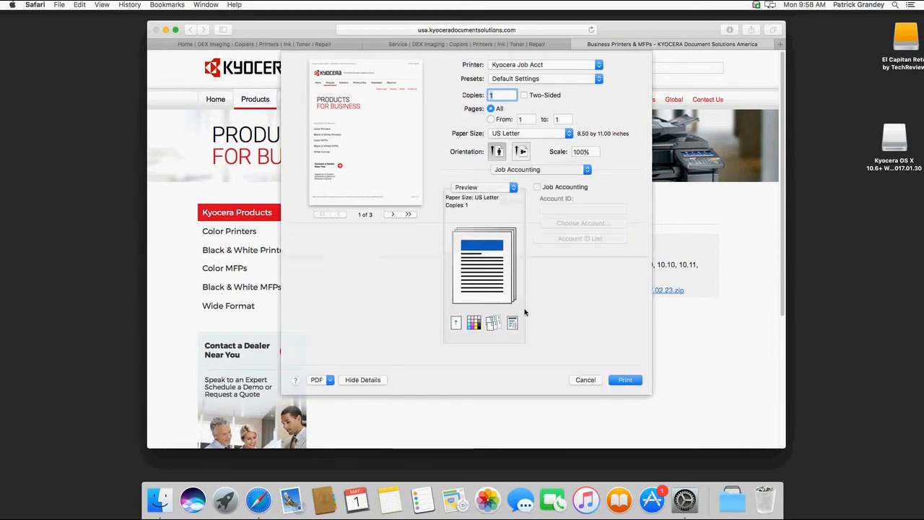
left_click(537, 186)
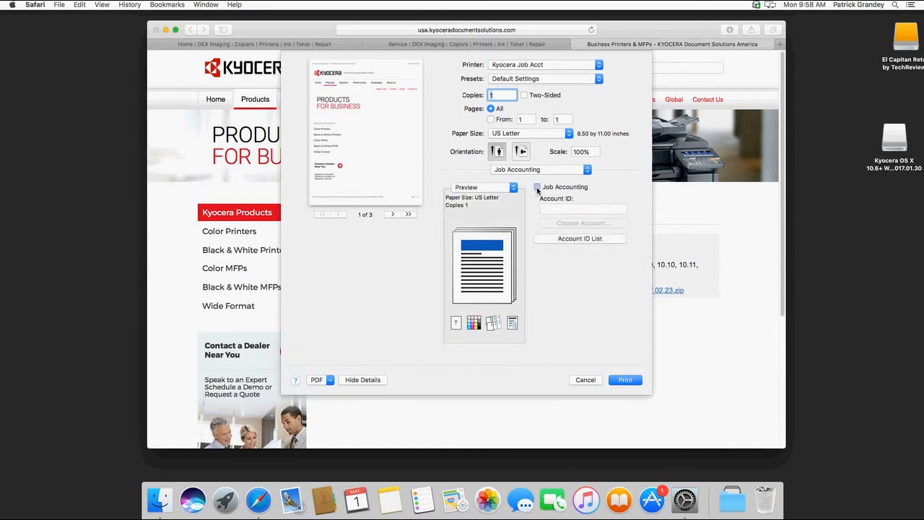
left_click(537, 188)
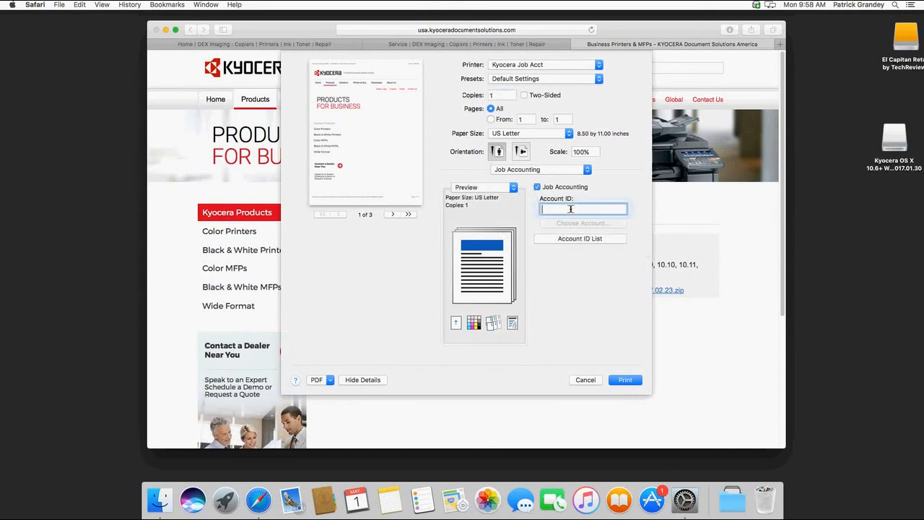
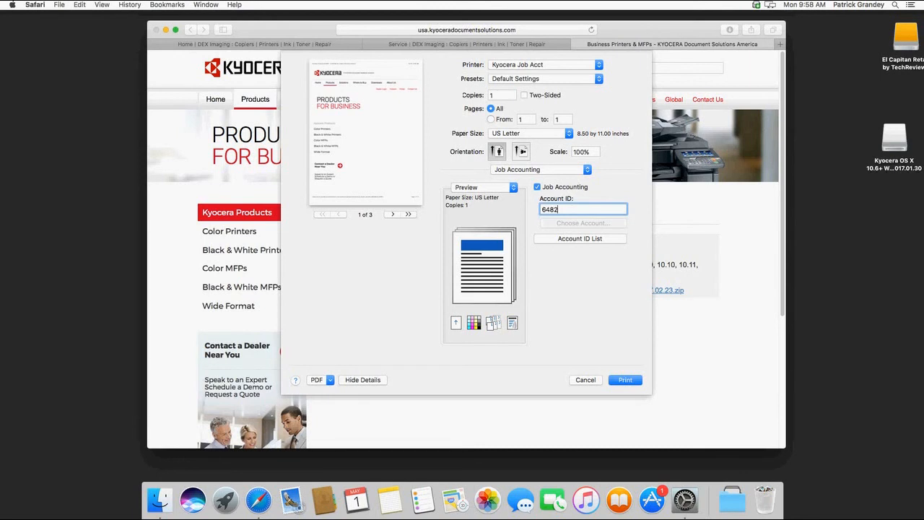
mouse_move(554, 81)
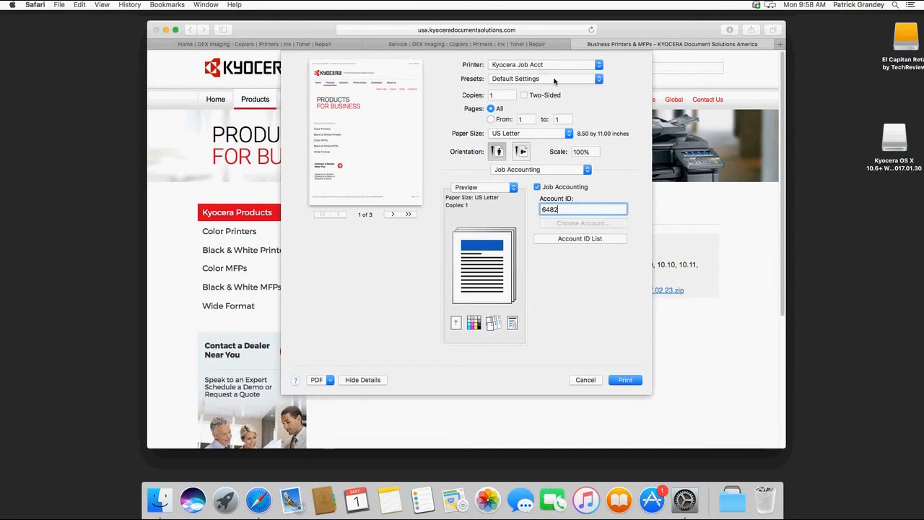
- Save the current print settings as a preset named Job Accounting
left_click(546, 78)
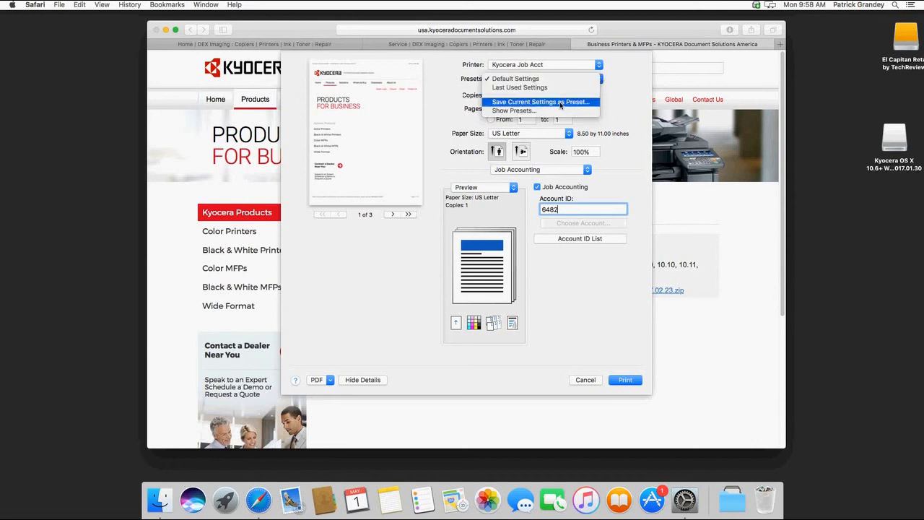
left_click(540, 101)
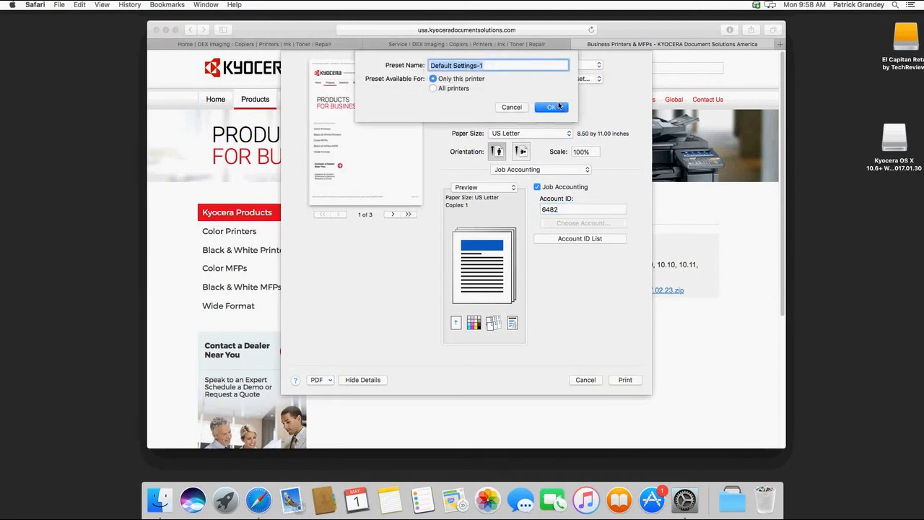
type("Job Accounting")
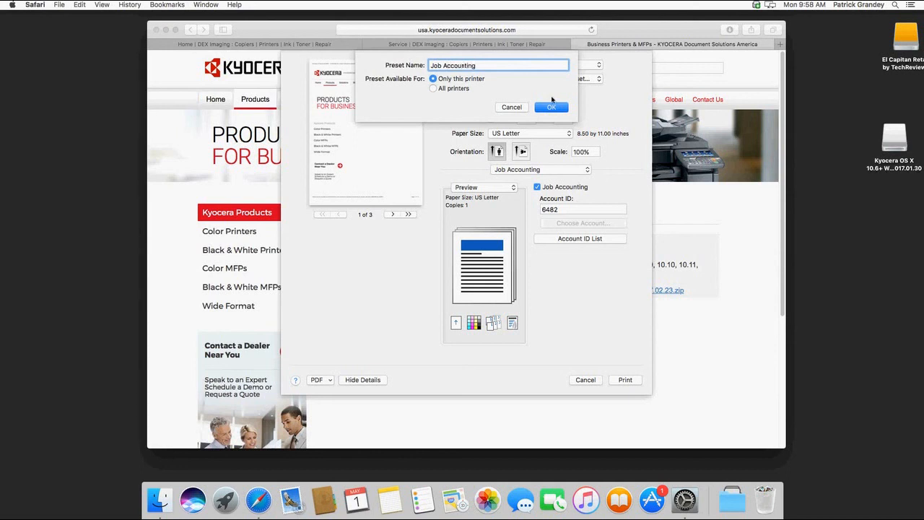
left_click(552, 107)
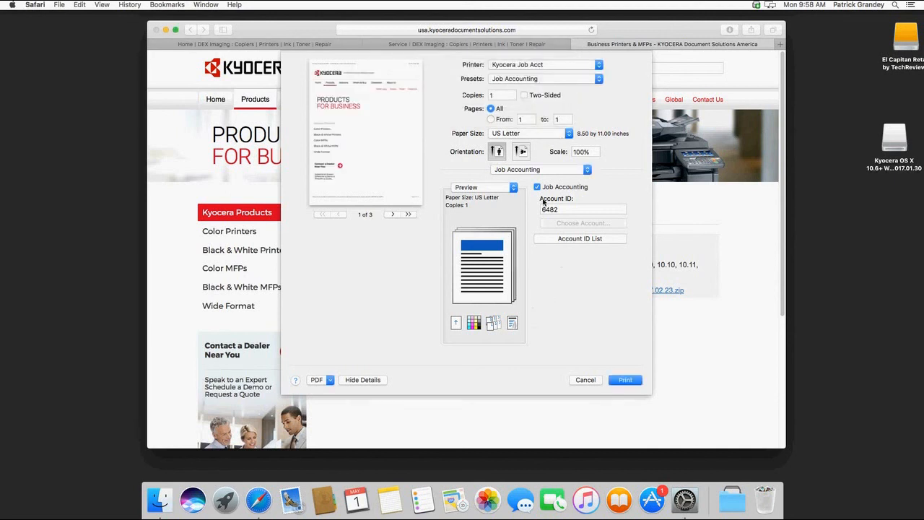
- With the Job Accounting preset applied, set the Imaging color mode to Black & White
left_click(546, 77)
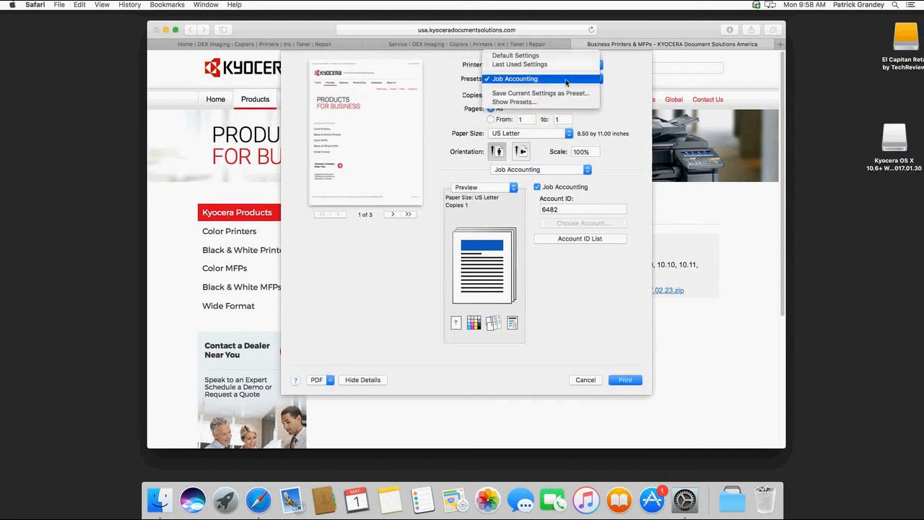
left_click(514, 78)
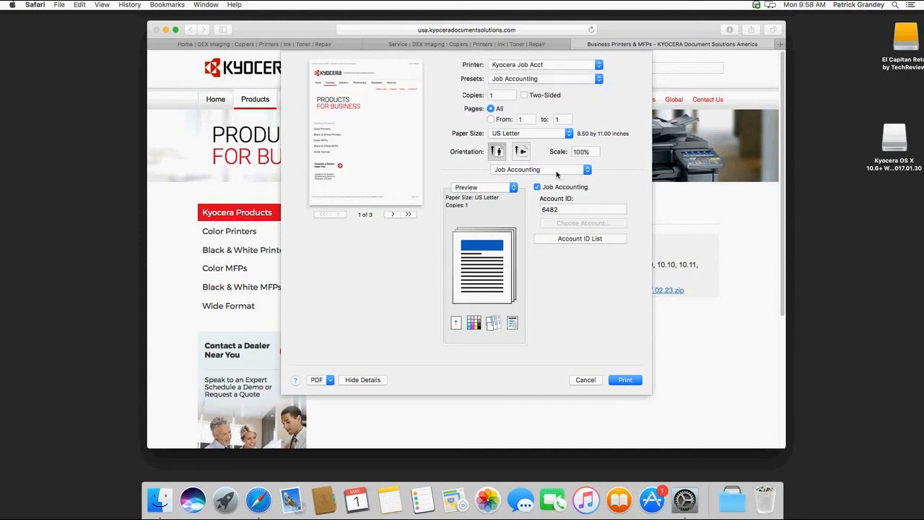
left_click(540, 168)
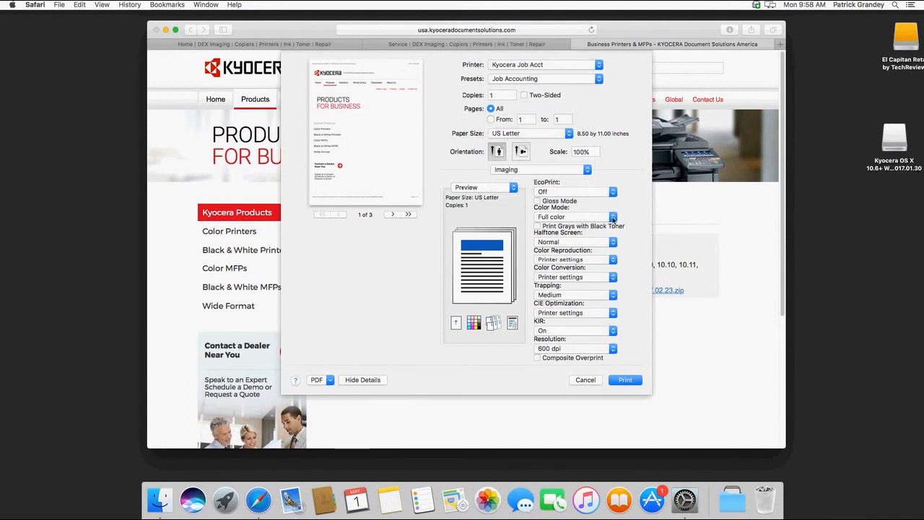
left_click(612, 216)
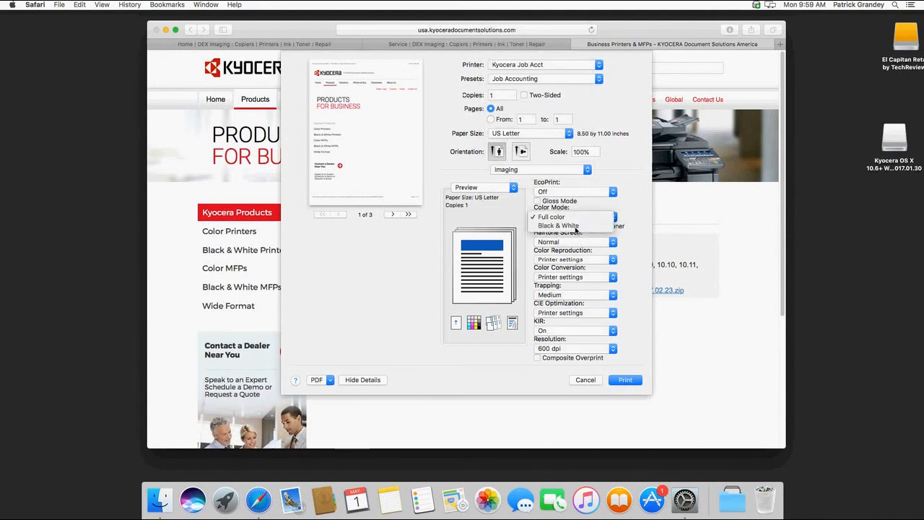
left_click(557, 225)
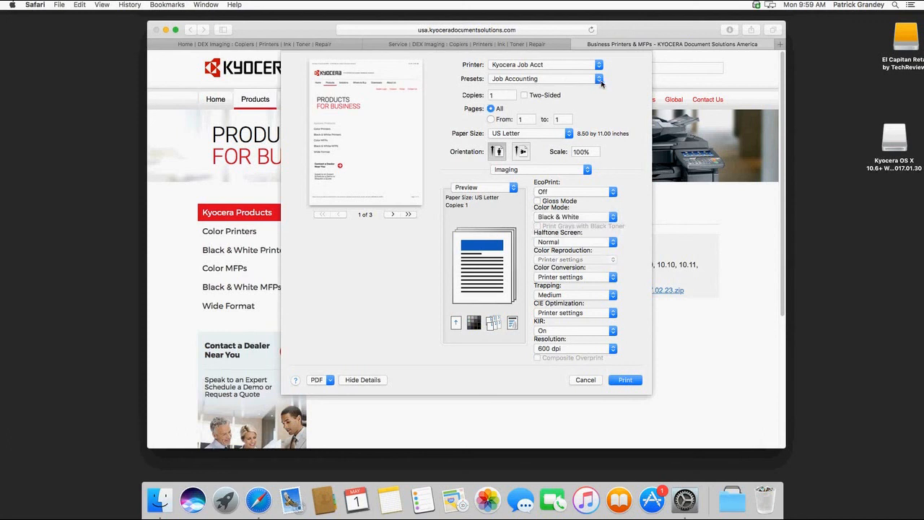
- Re-save the settings as Job Accounting, replacing the existing preset, and confirm job accounting is still on
left_click(598, 78)
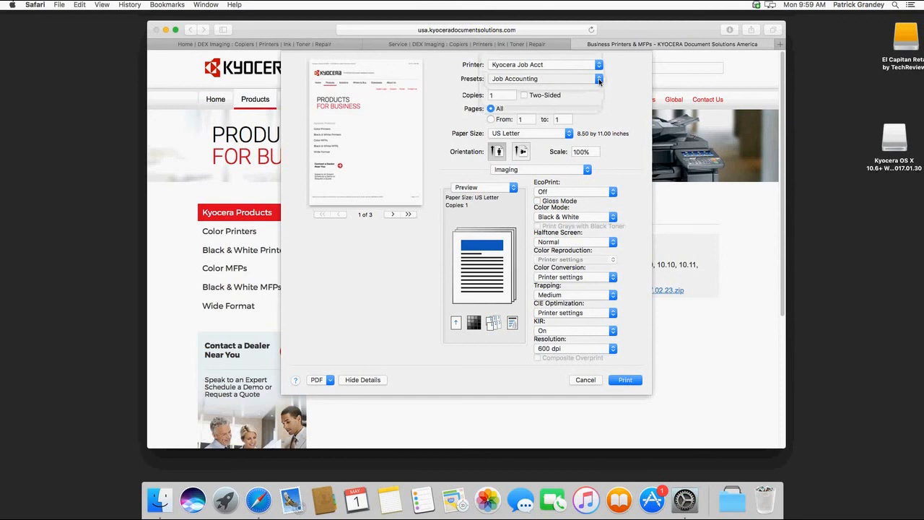
left_click(598, 78)
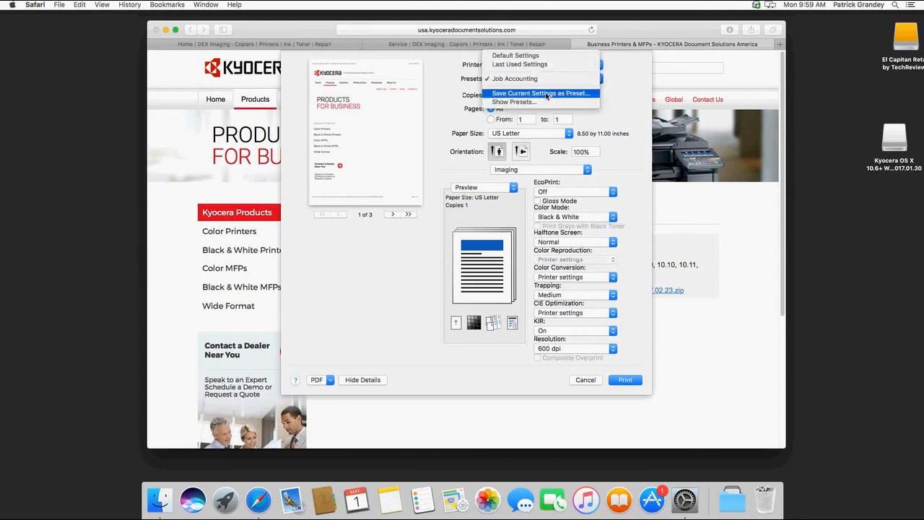
left_click(540, 92)
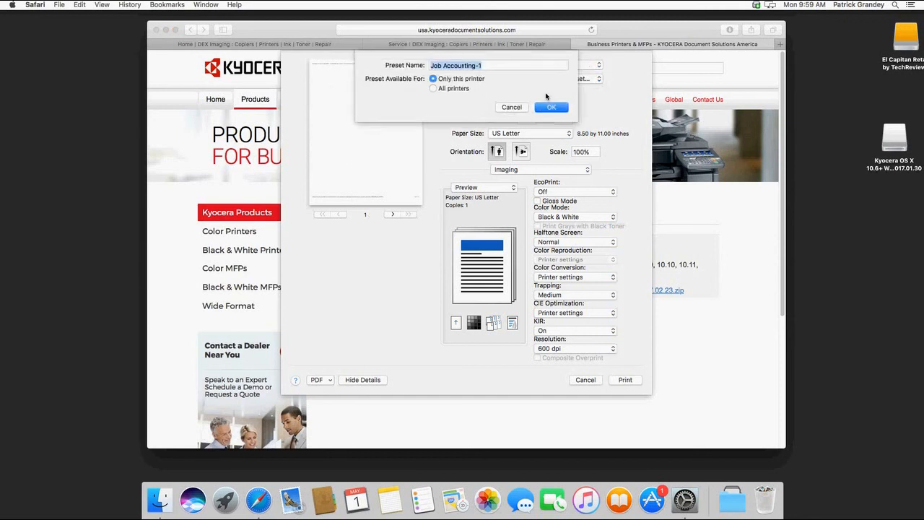
type("Job Accounting")
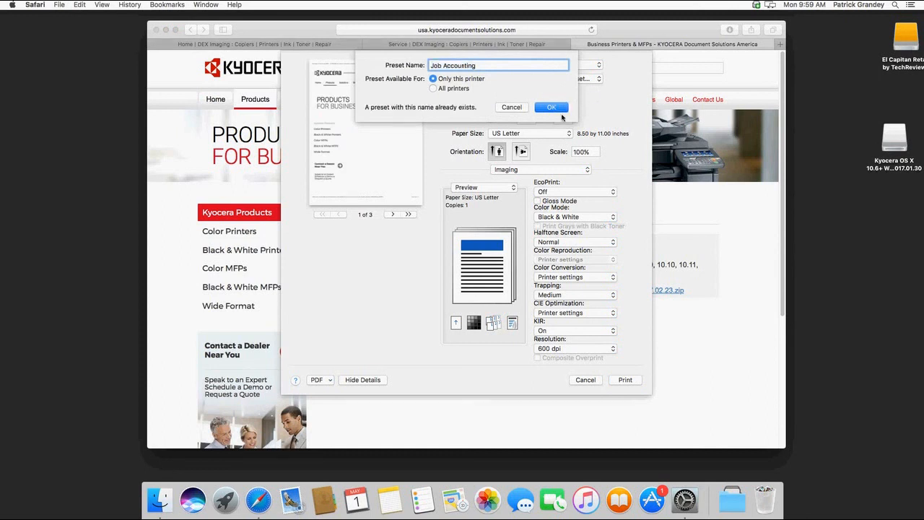
left_click(552, 107)
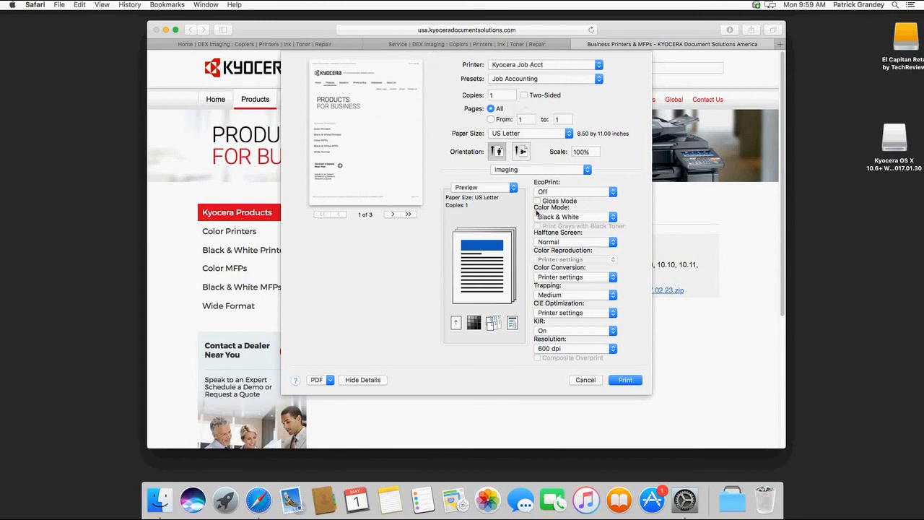
left_click(540, 170)
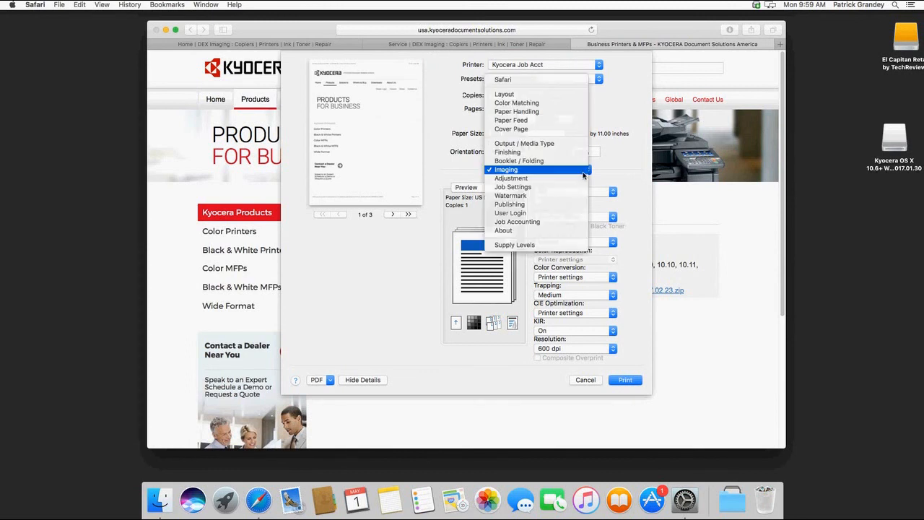
left_click(516, 223)
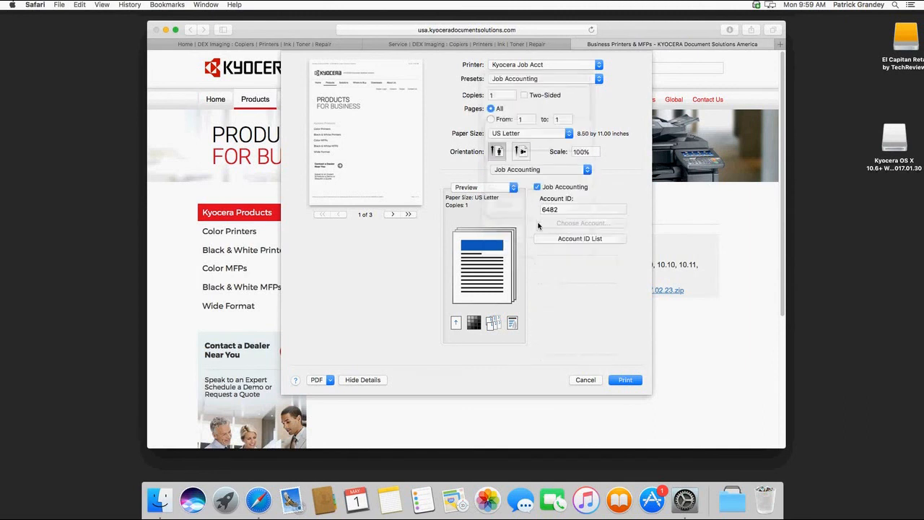
mouse_move(570, 231)
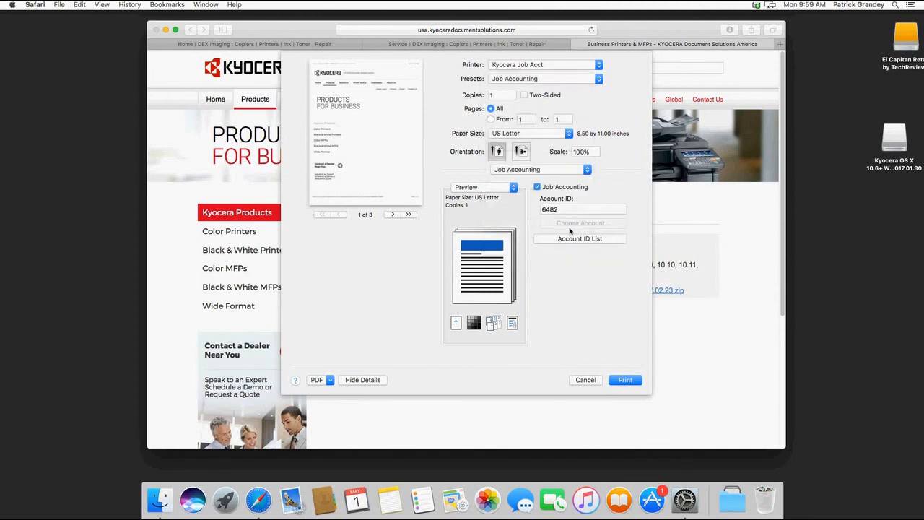